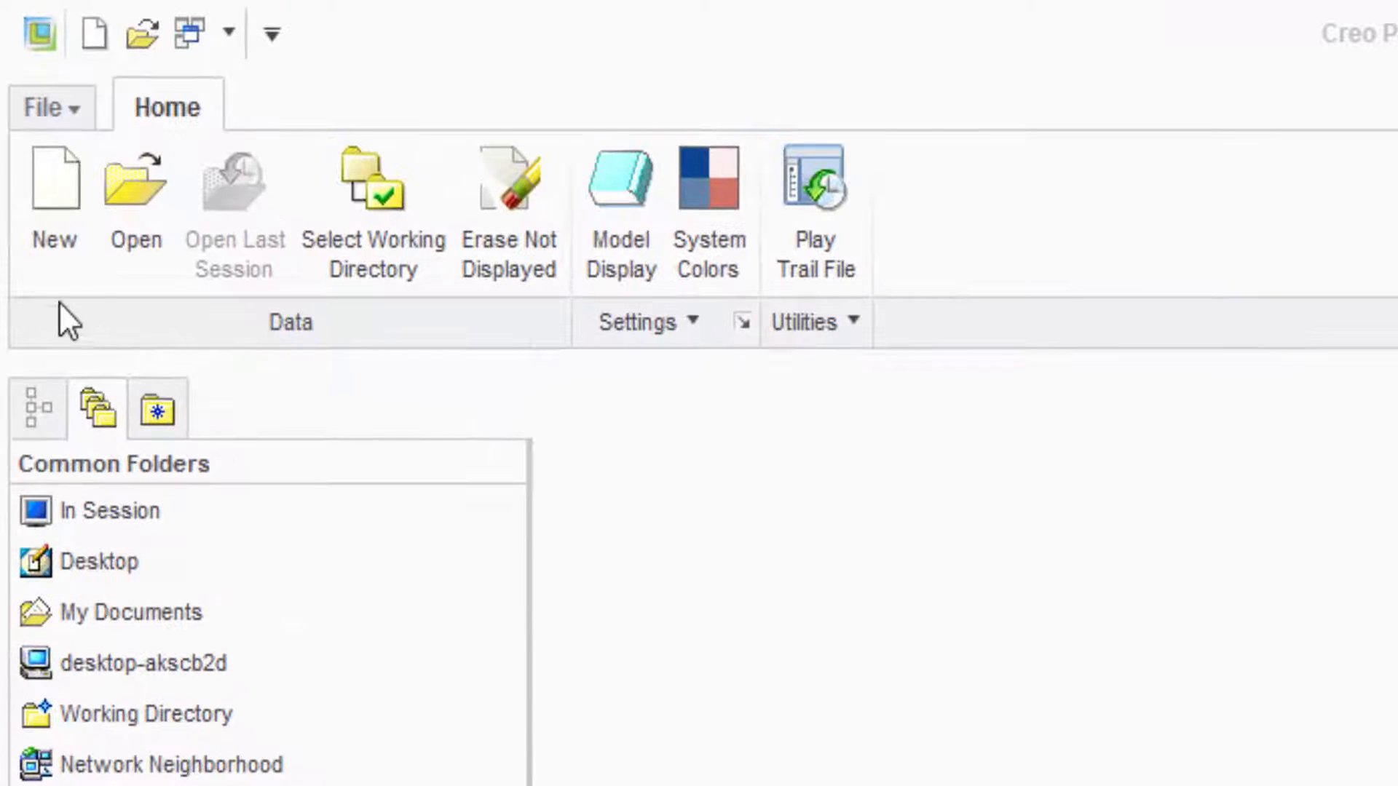
Create a 'Helical Spring' folder on the Desktop and confirm it as the working directory
click(44, 107)
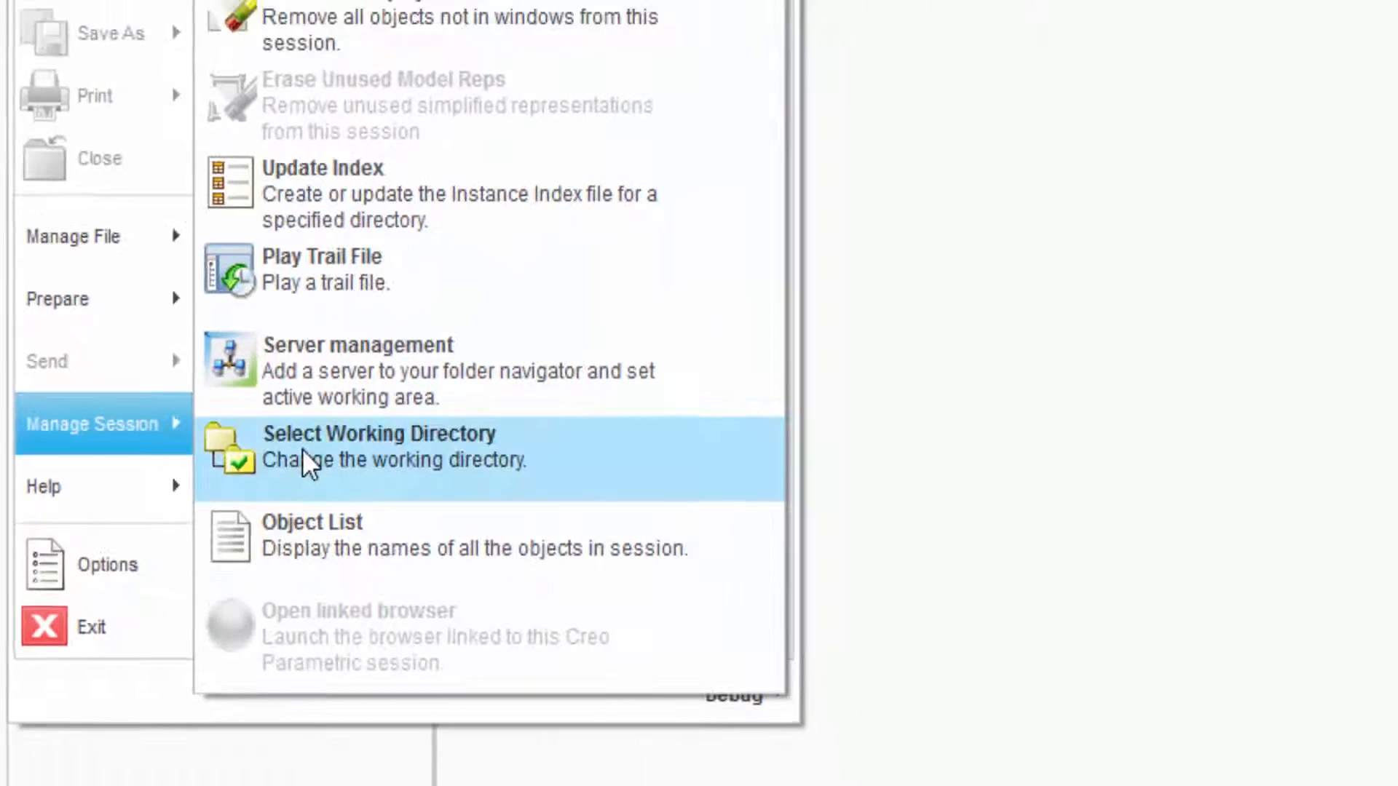
click(378, 445)
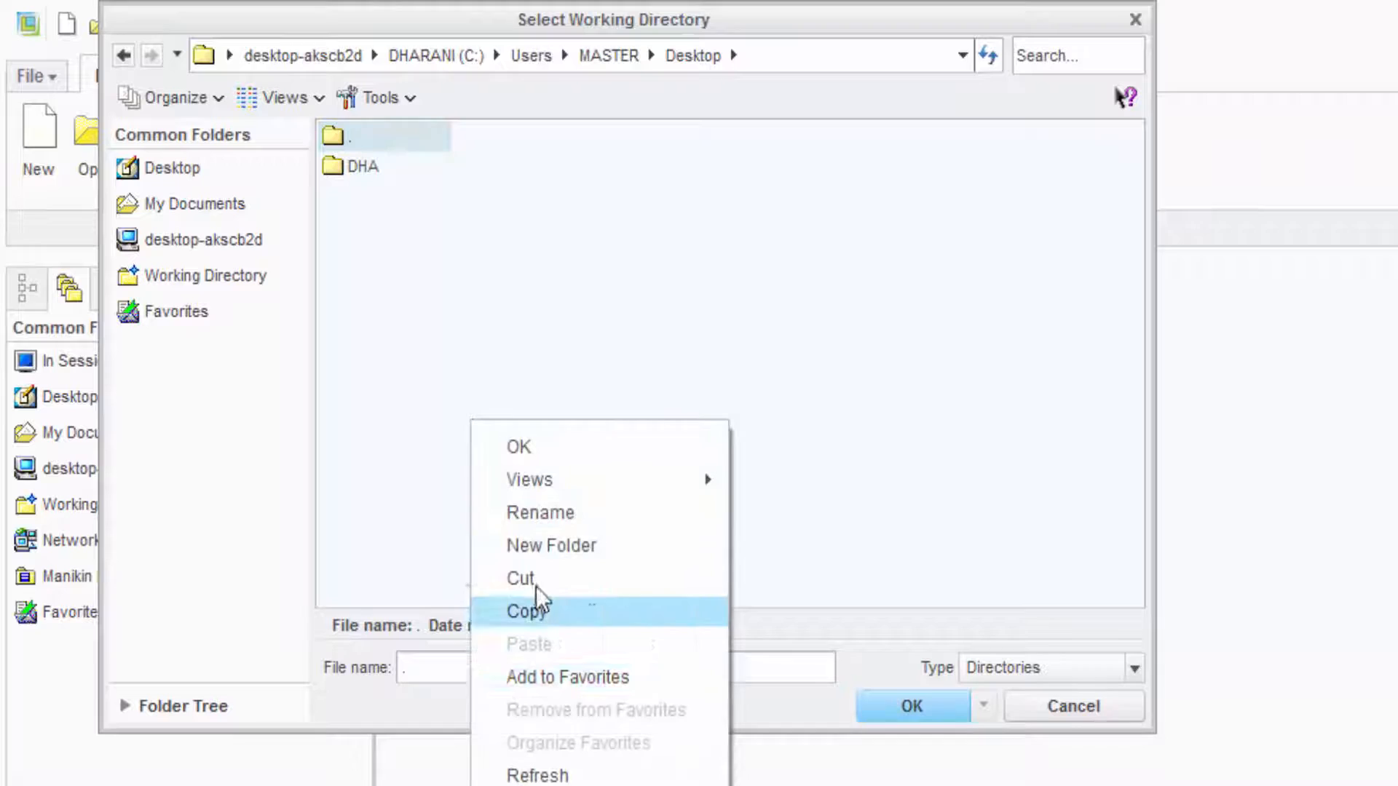
click(551, 544)
text(Helical Sp)
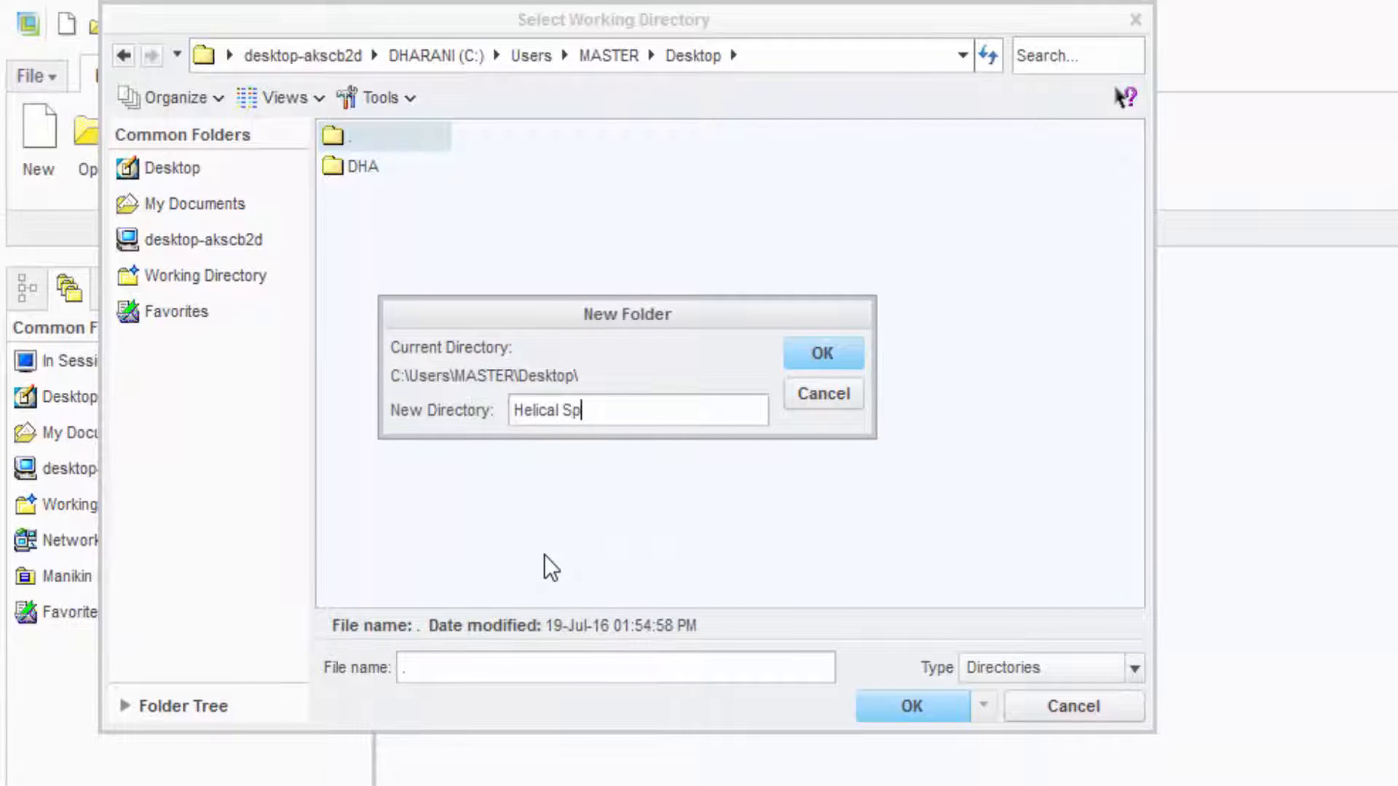
text(ring)
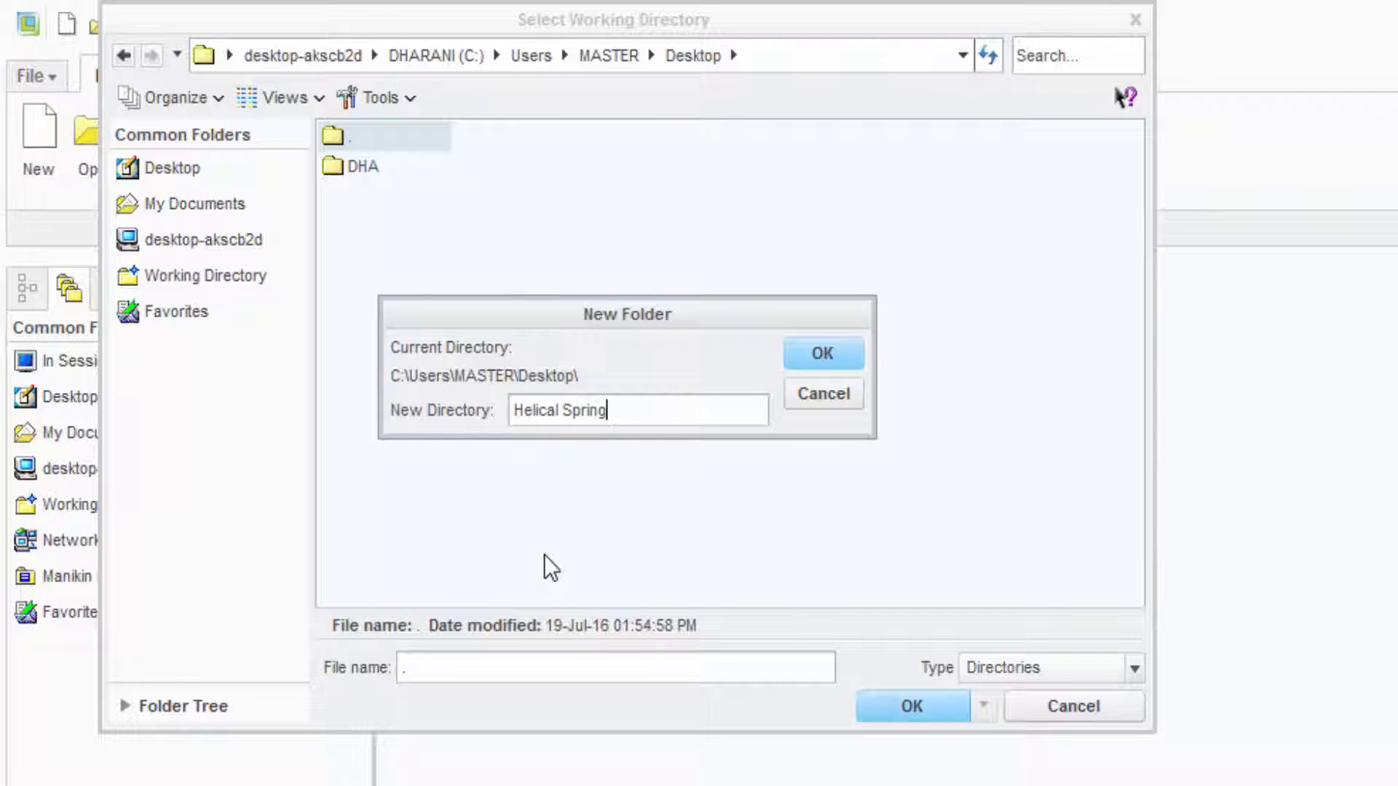
click(821, 353)
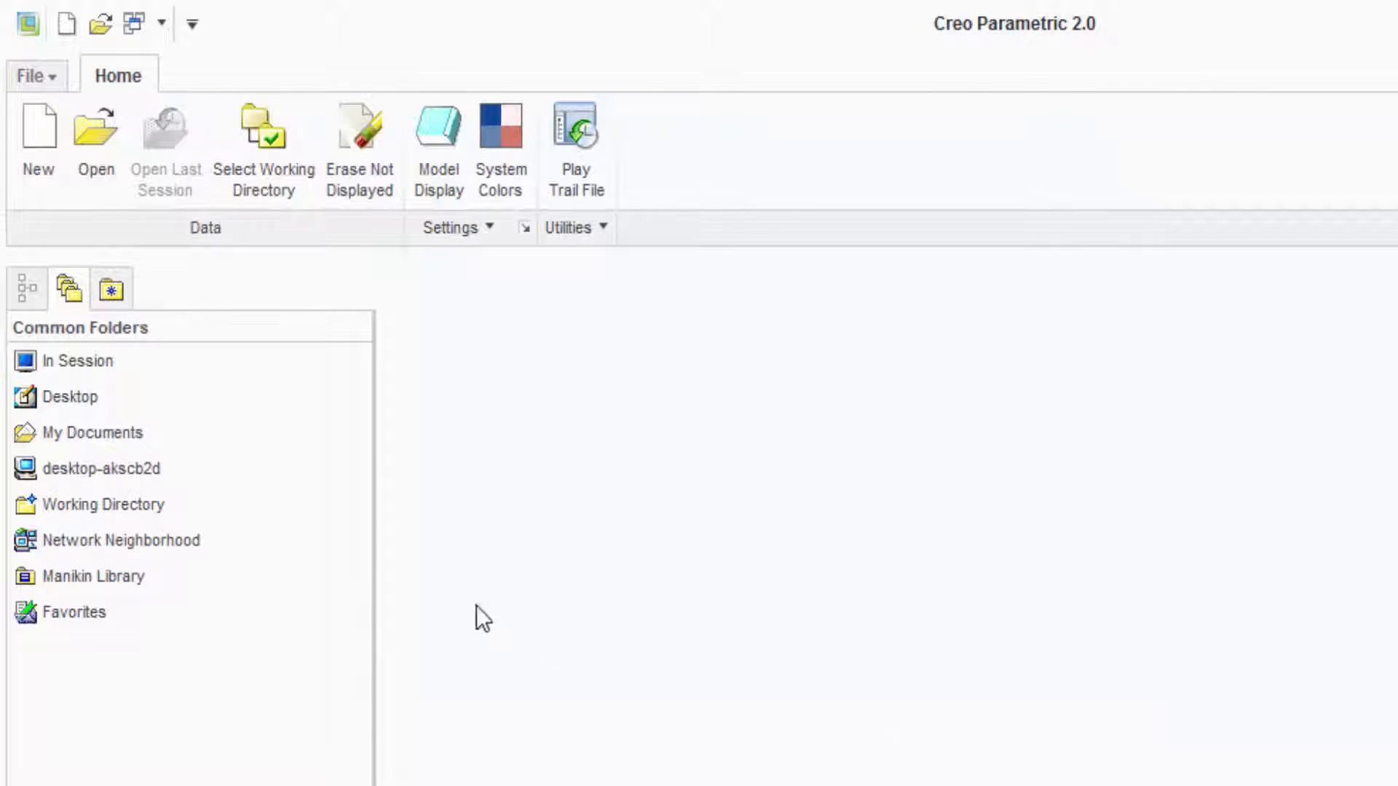
click(262, 134)
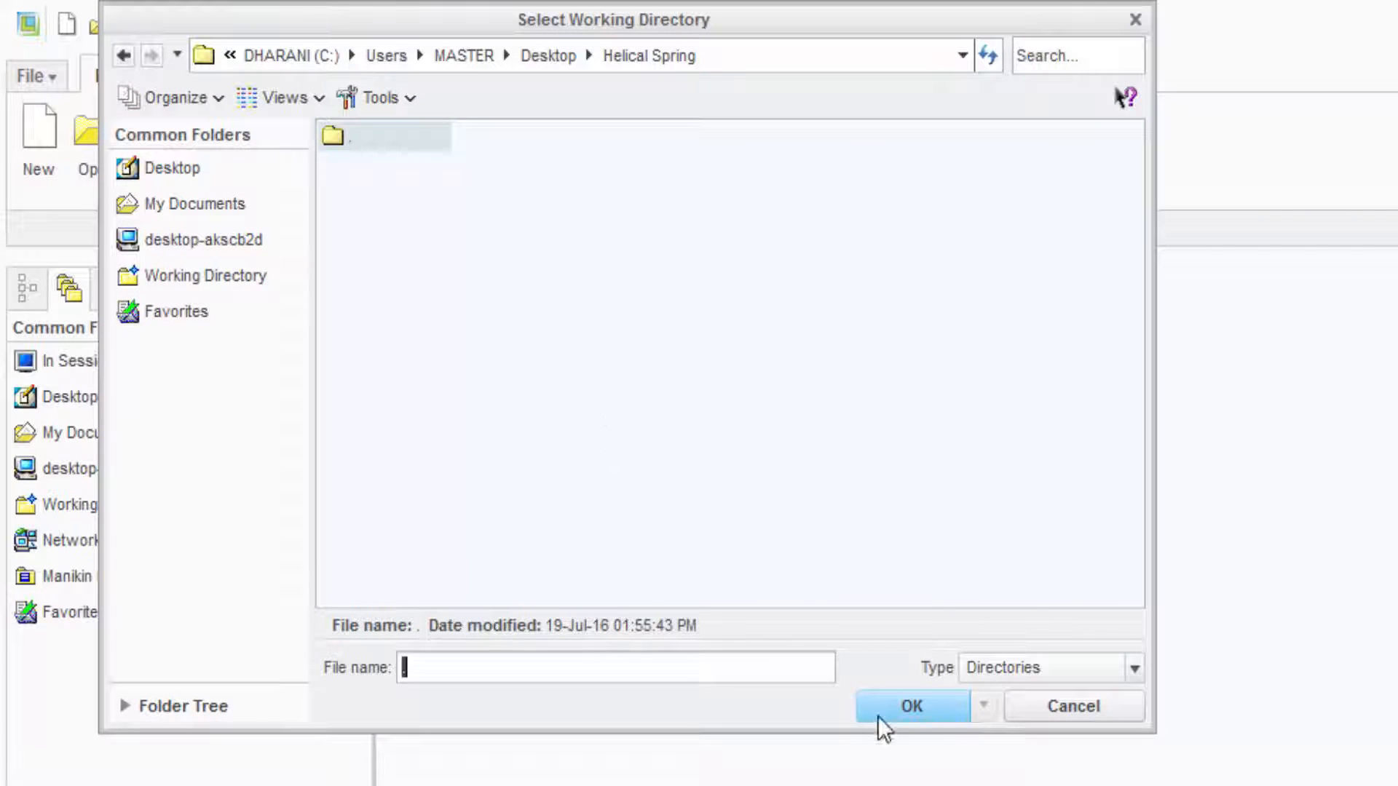
click(908, 706)
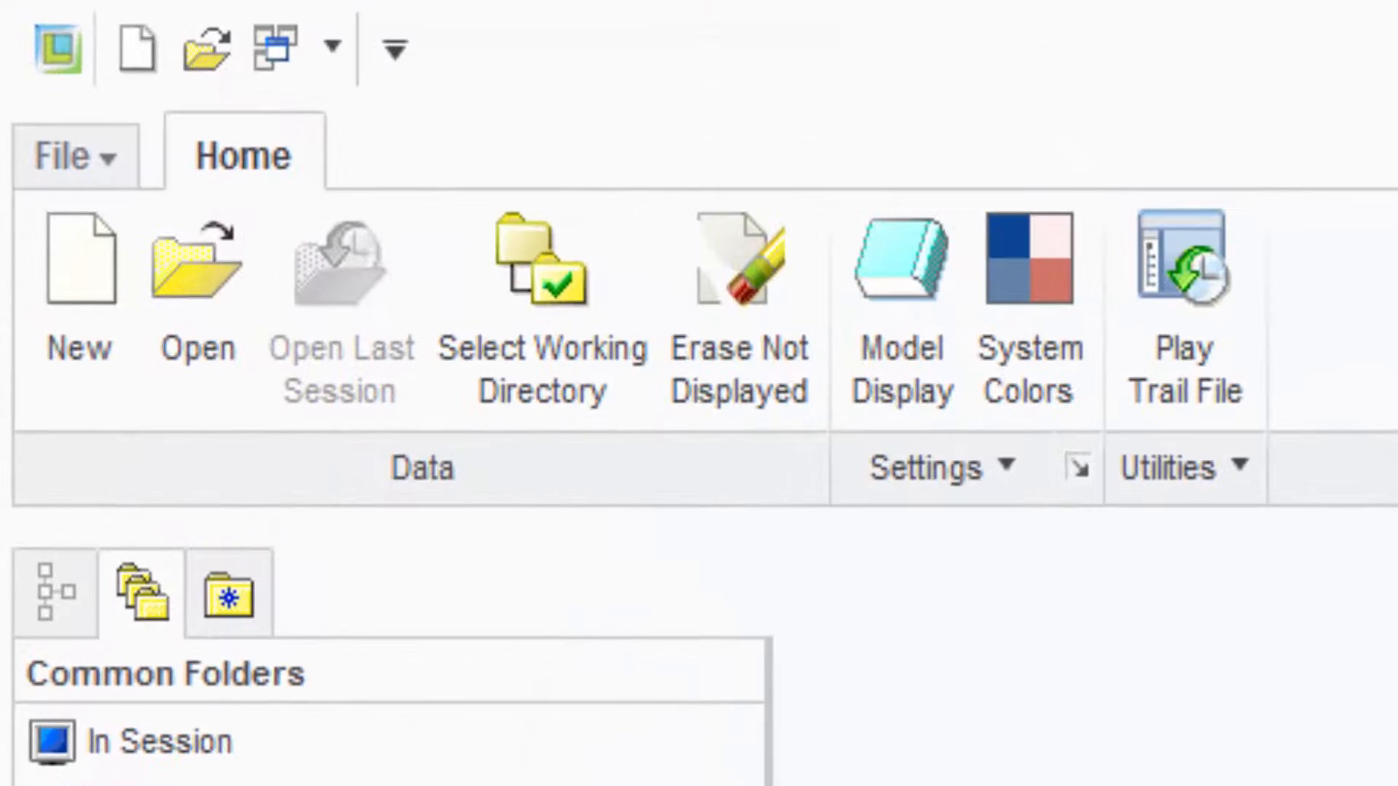
Start a new solid part named 'Helical_Spring'
click(79, 281)
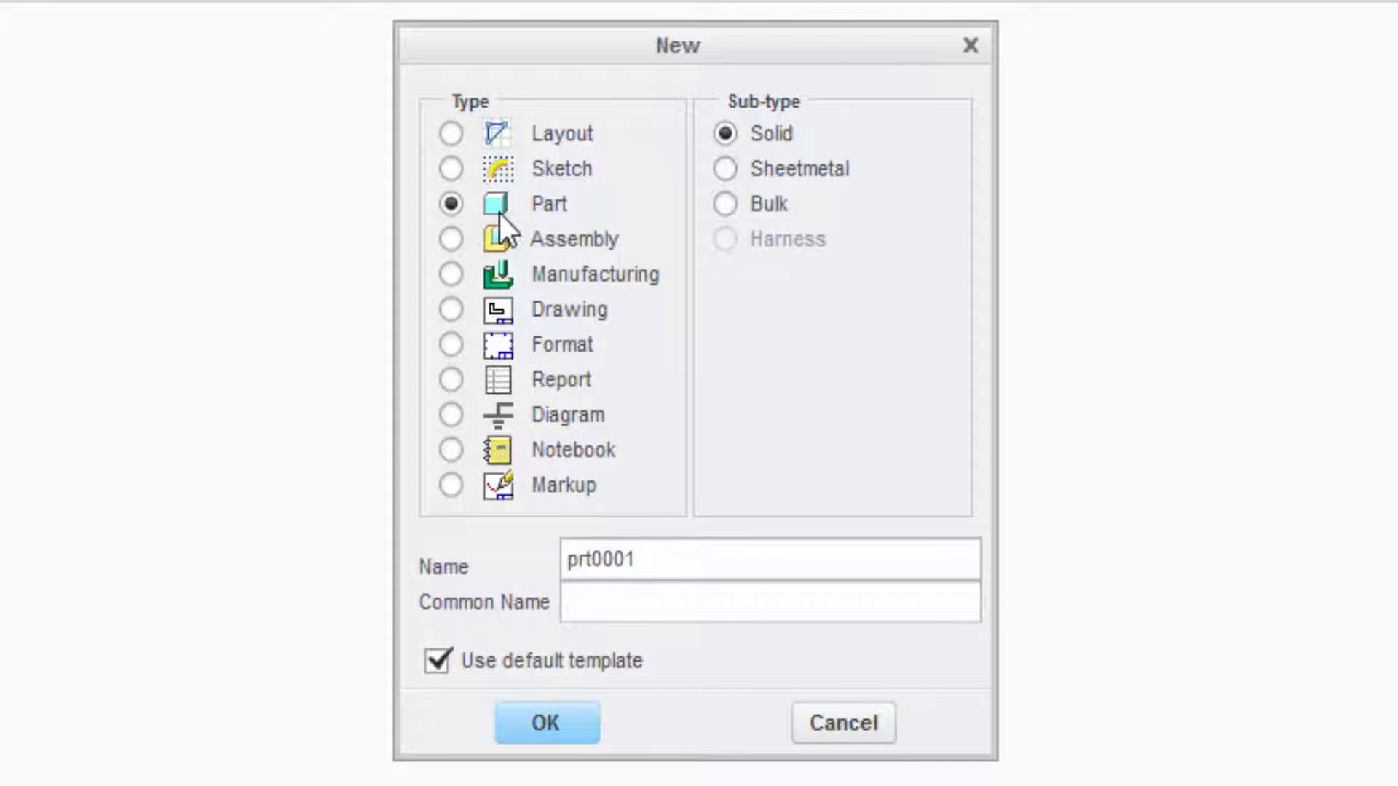
mouse_move(676, 454)
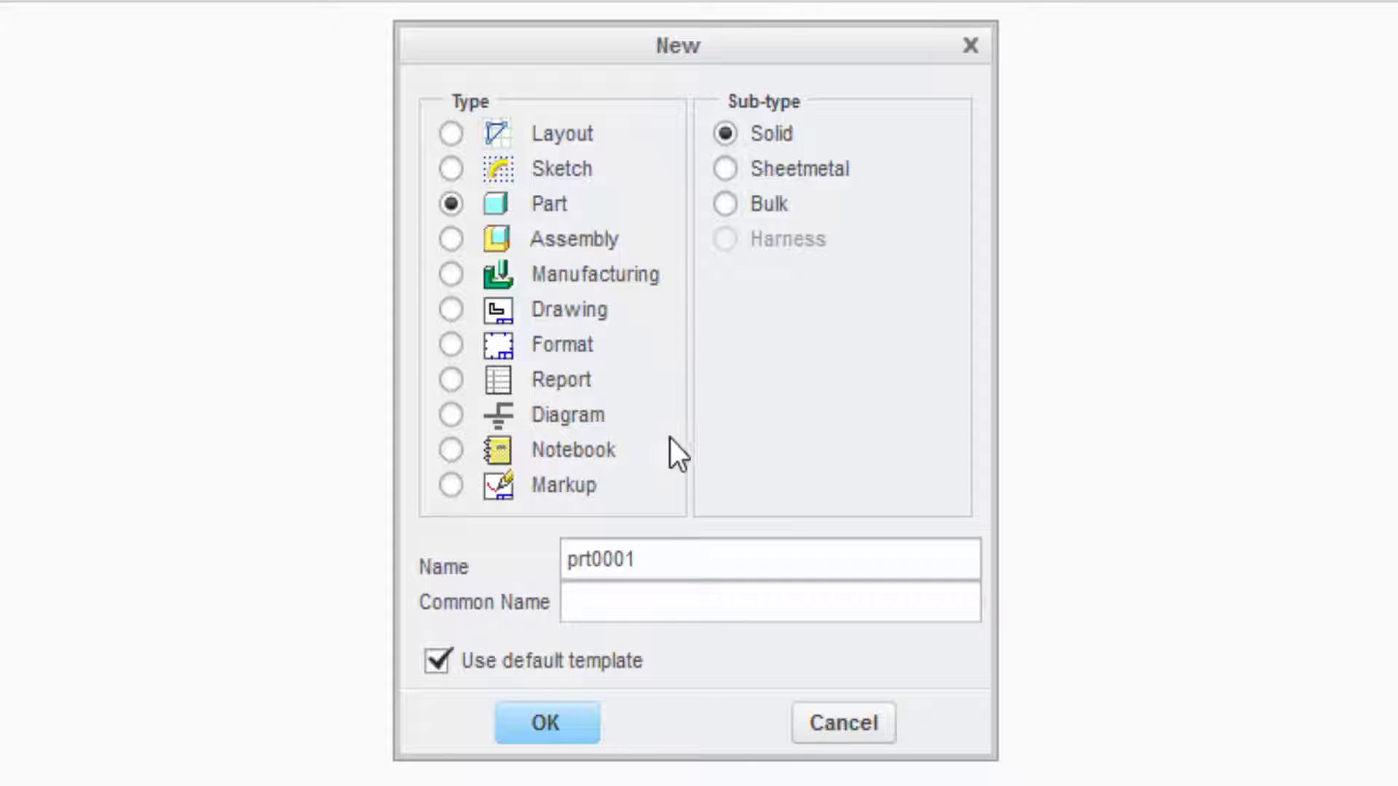
text(H)
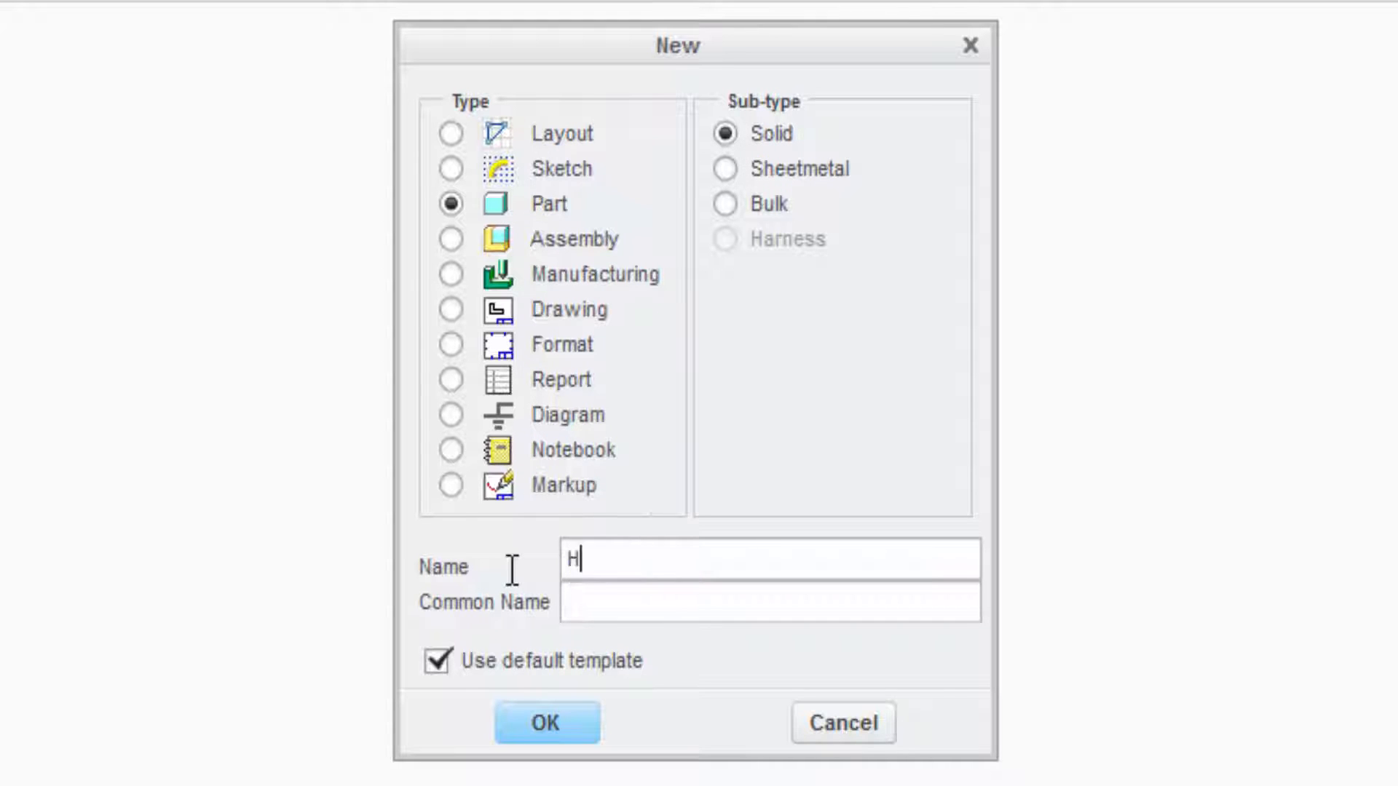
text(elical_Spring)
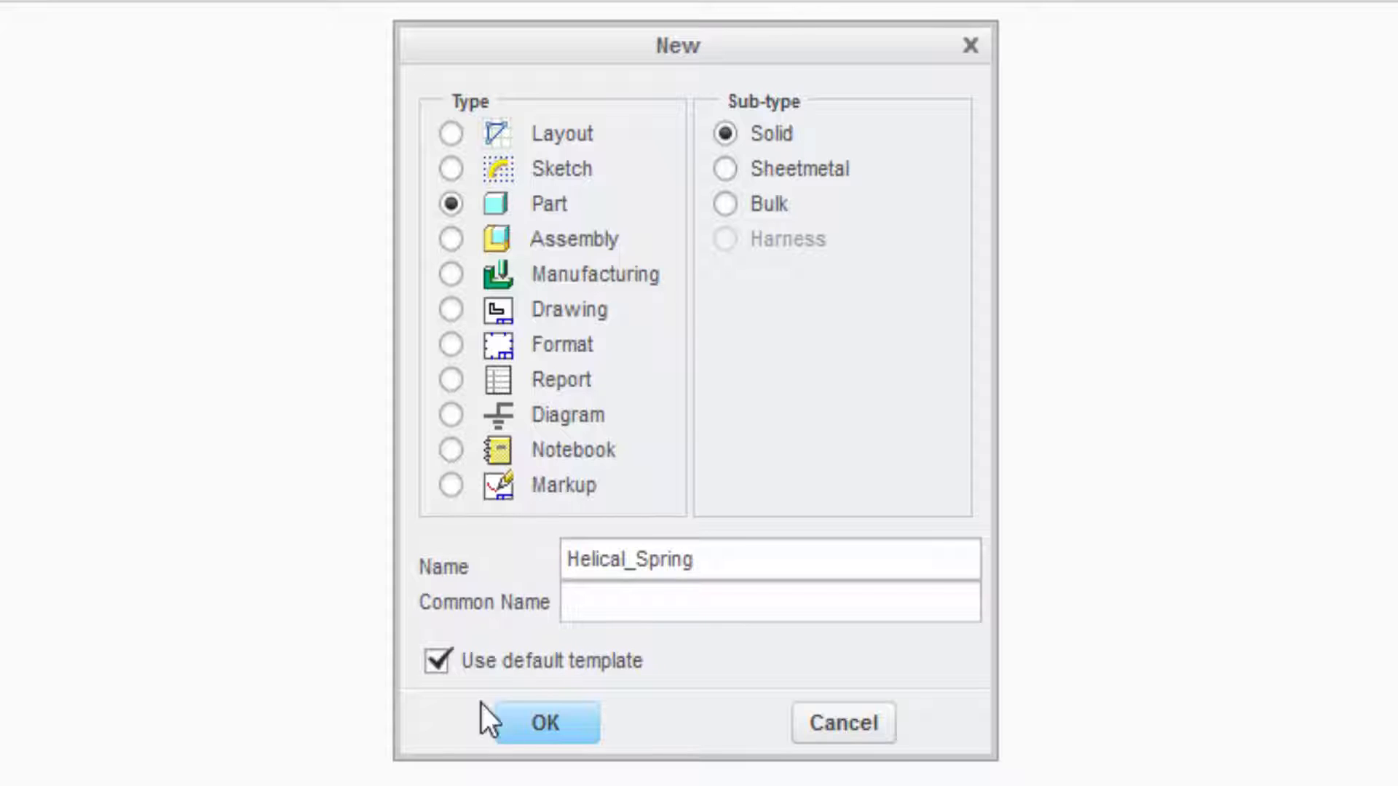
Use the mmns_part_solid template, enter the author parameter (Parichi, compafis.com), and create the part
click(437, 661)
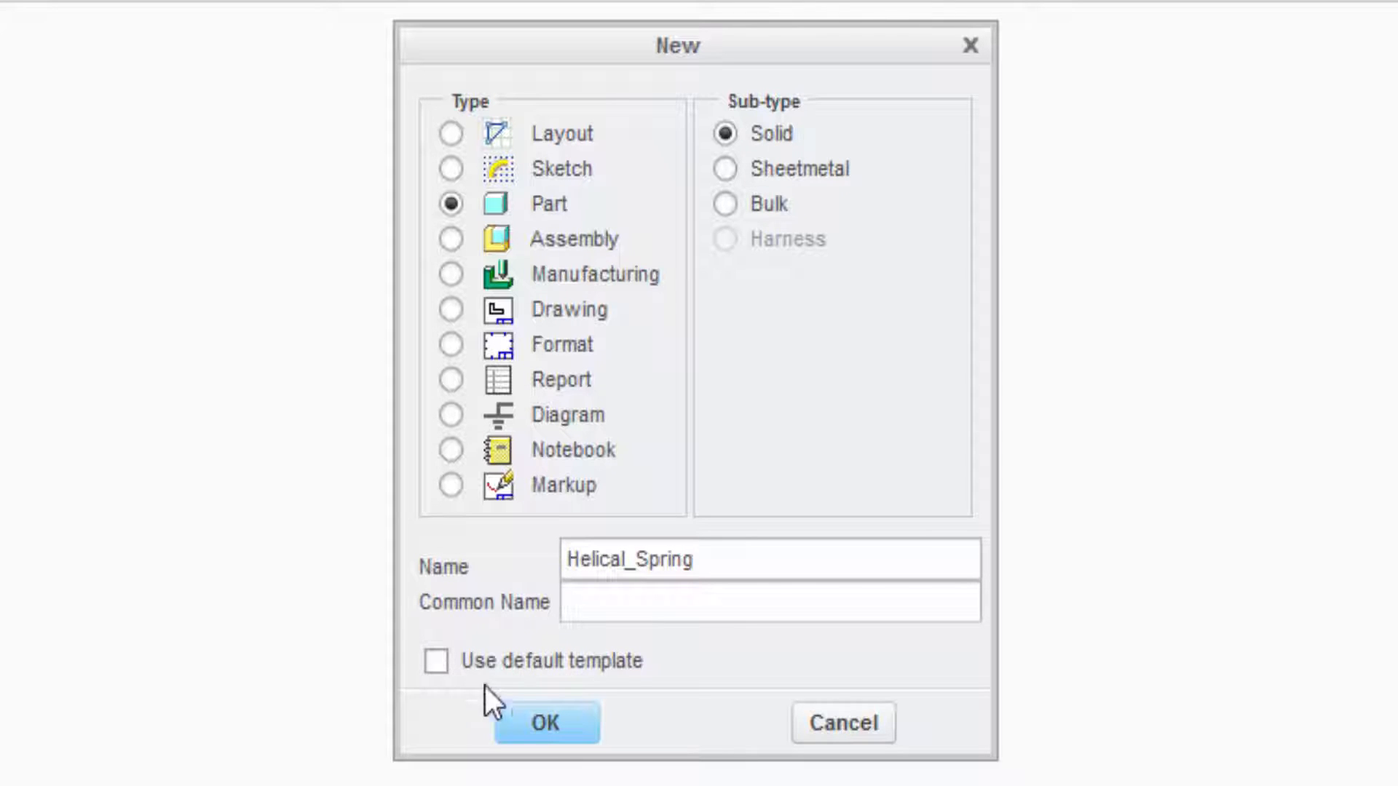
click(436, 660)
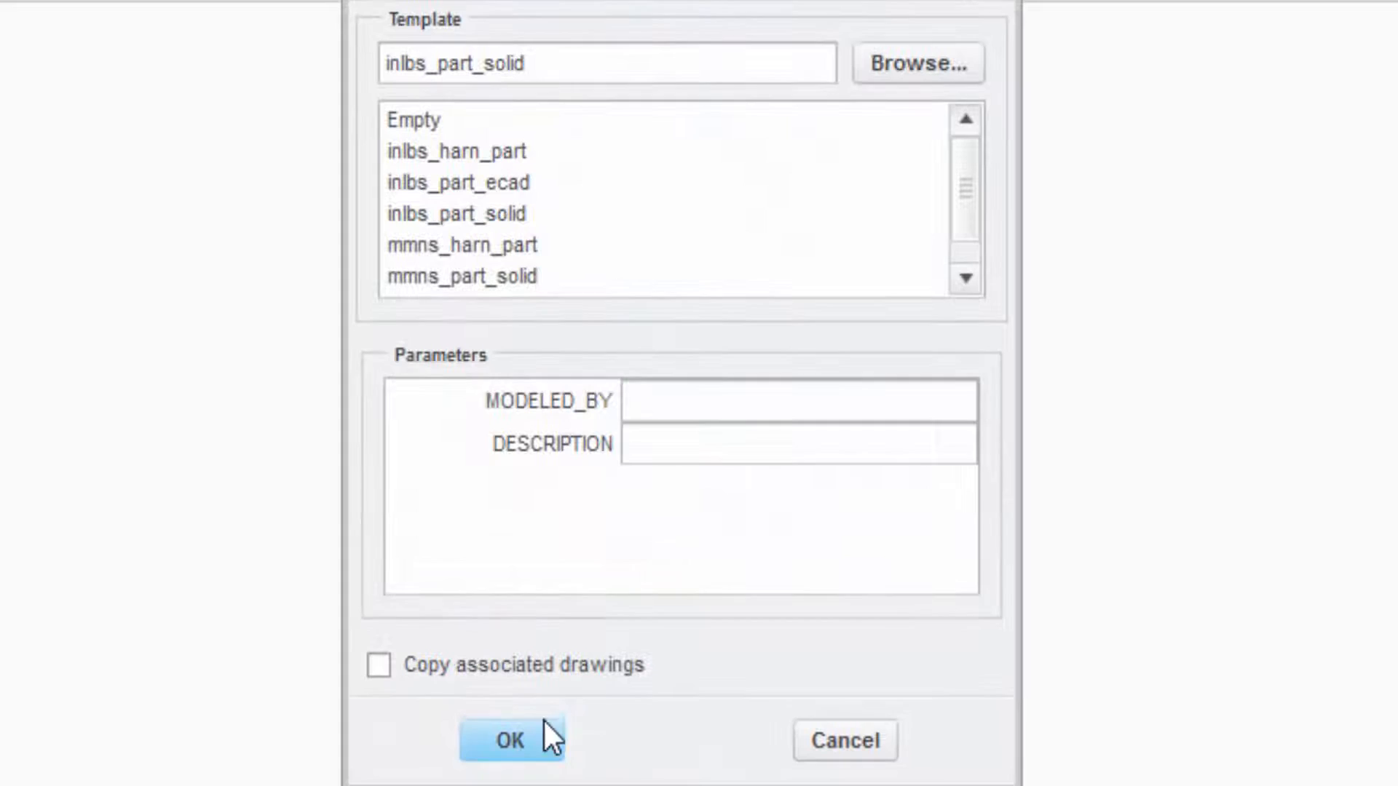
click(460, 277)
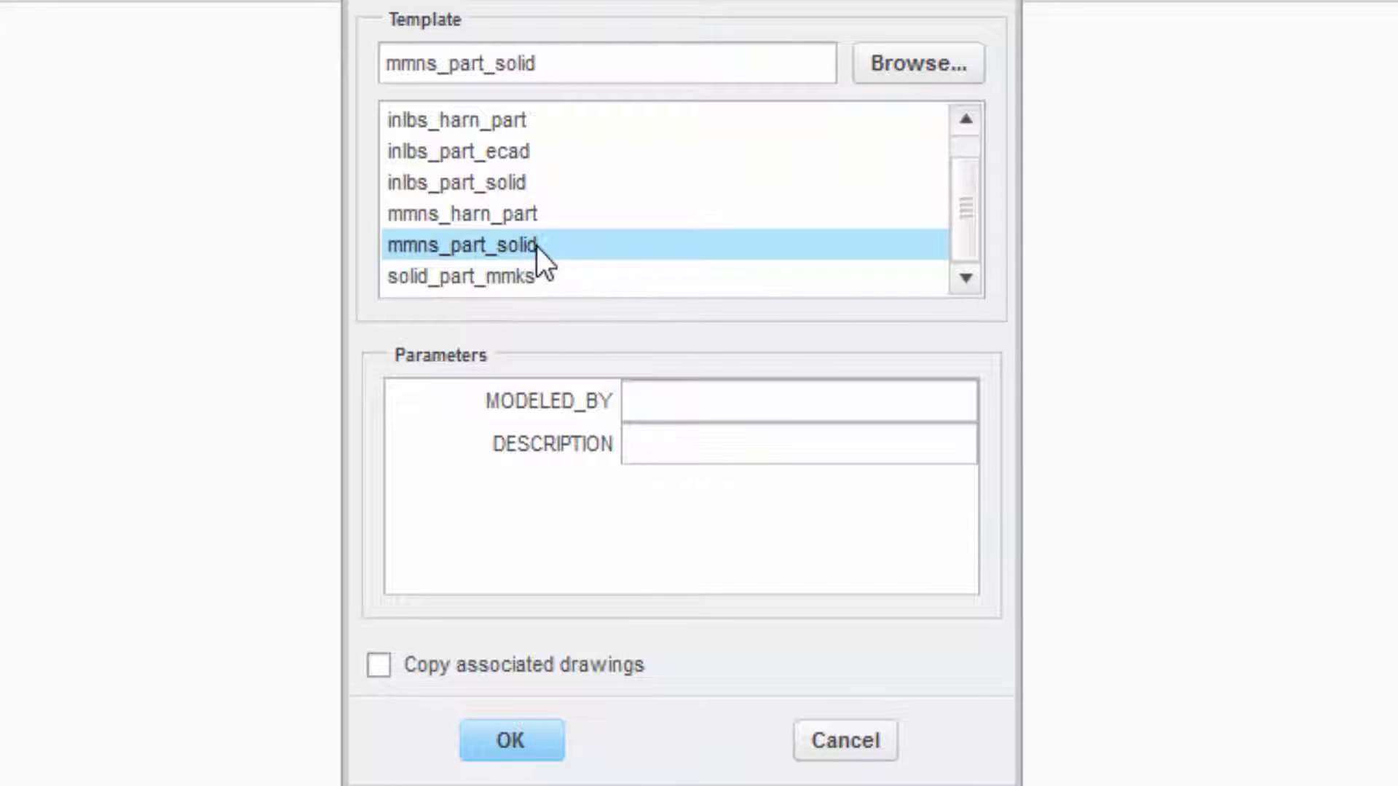
click(798, 401)
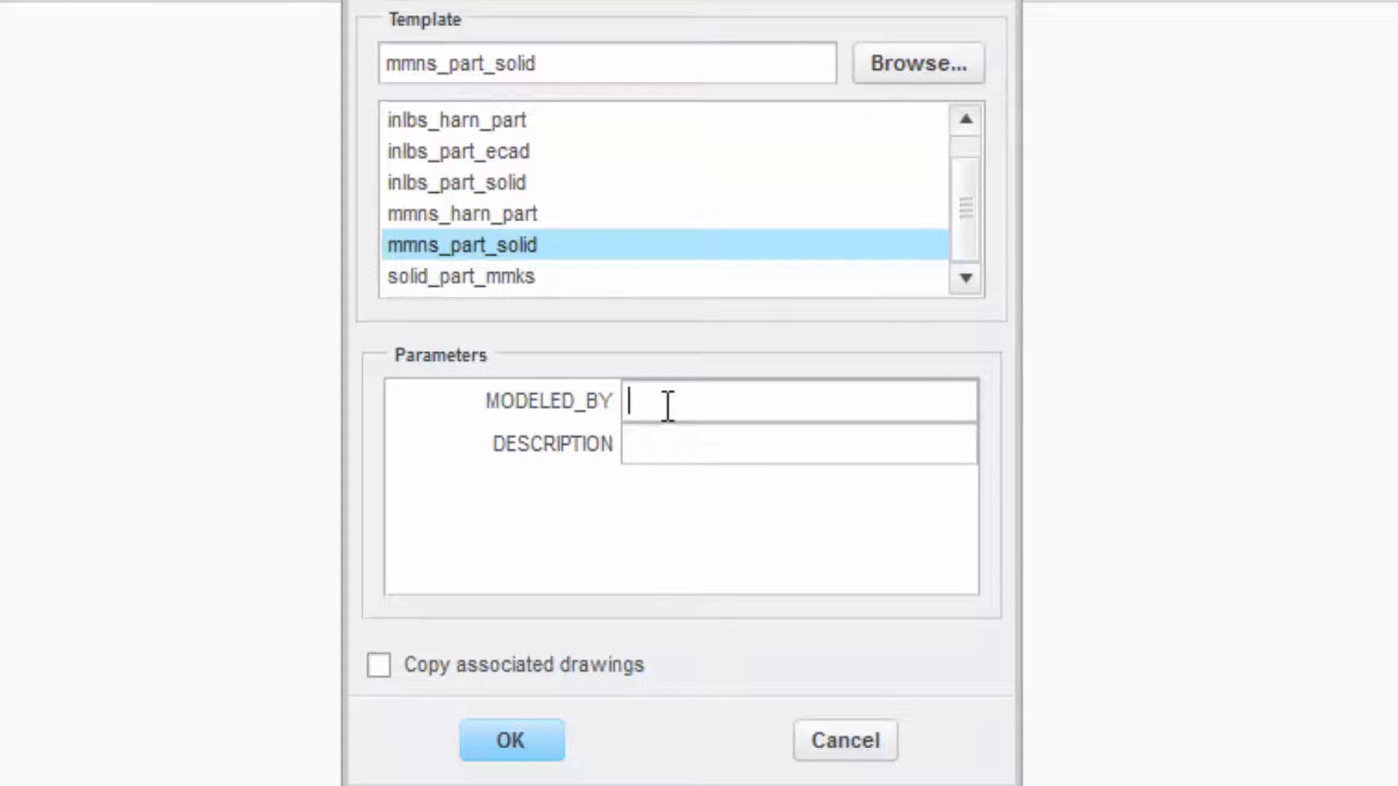
text(Parichi)
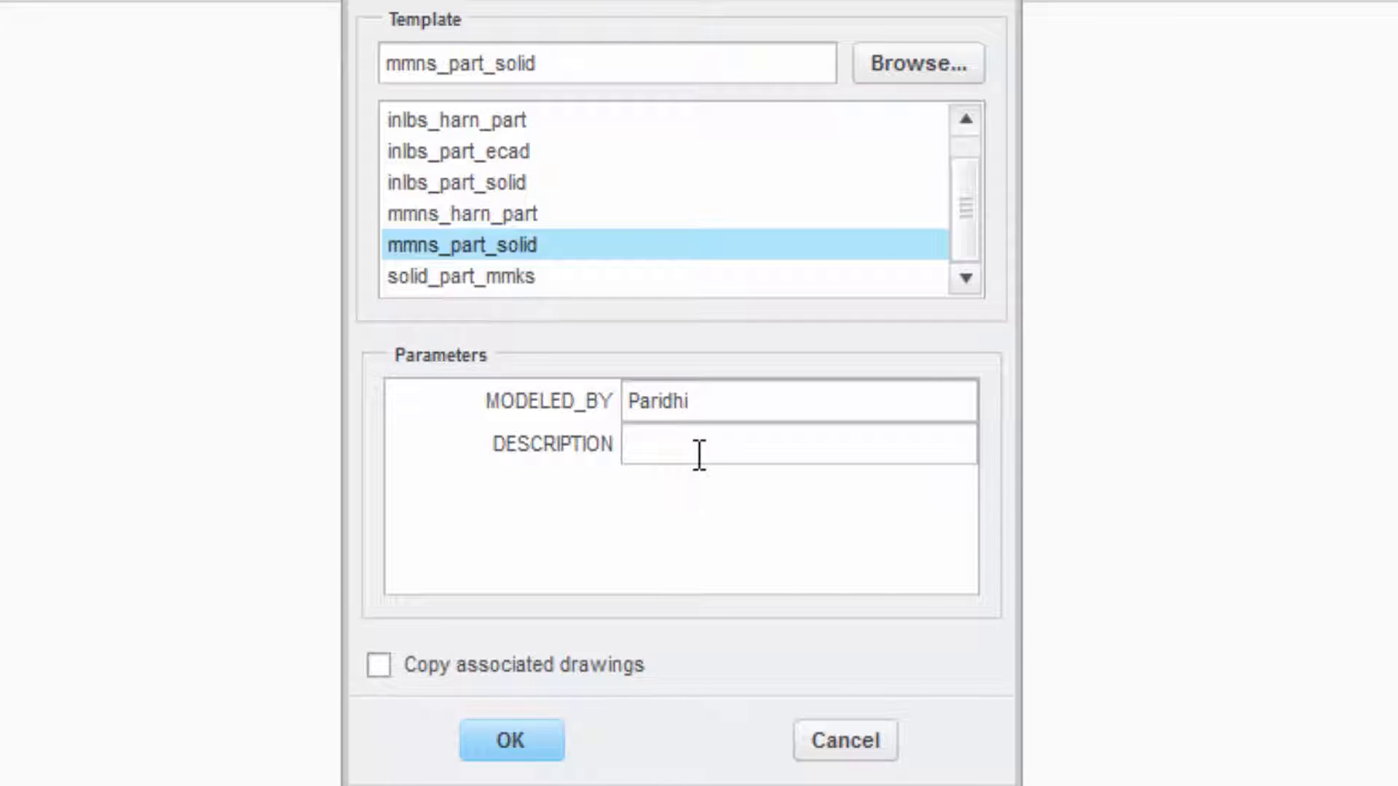
text(compafis.)
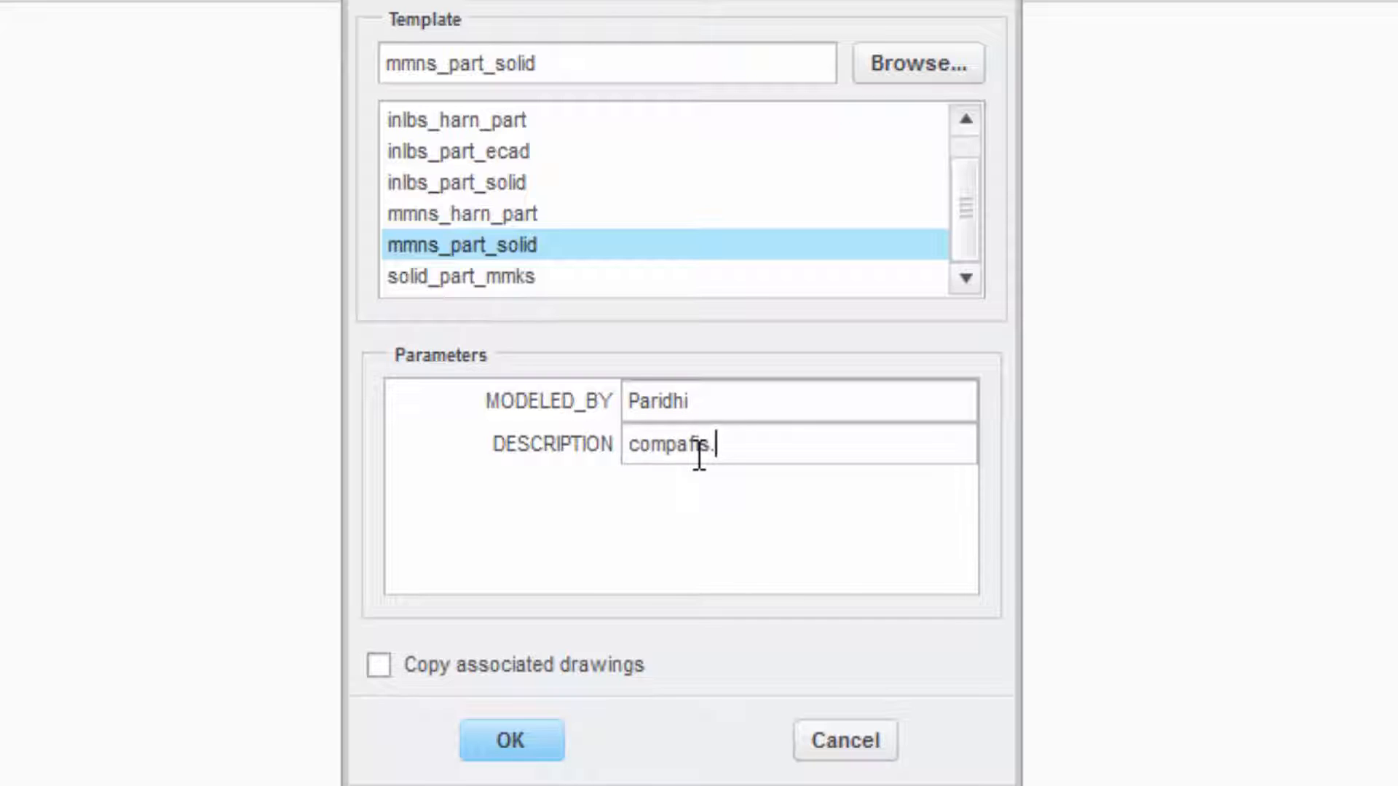
text(com)
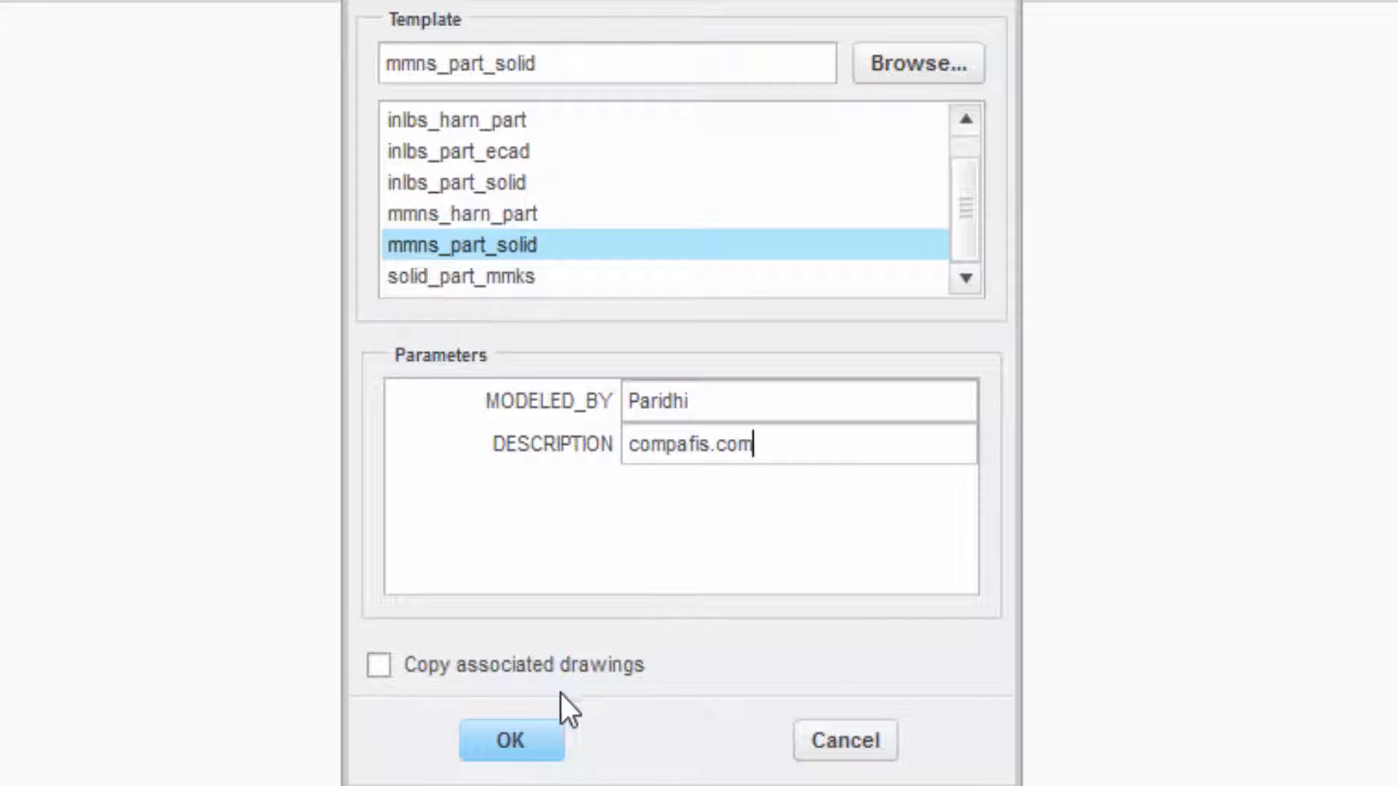
click(512, 740)
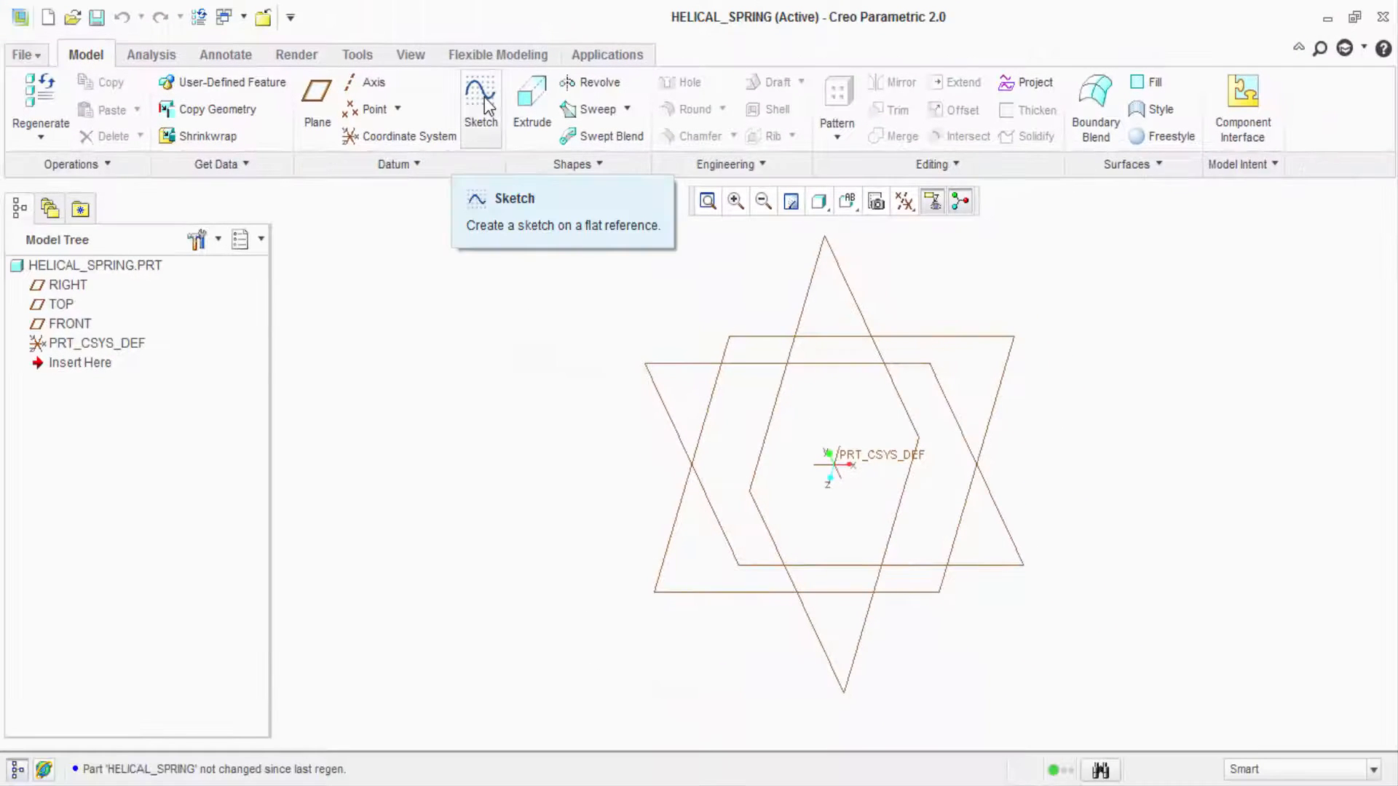
Place a sketch on the FRONT datum plane and switch to Sketch View
click(480, 99)
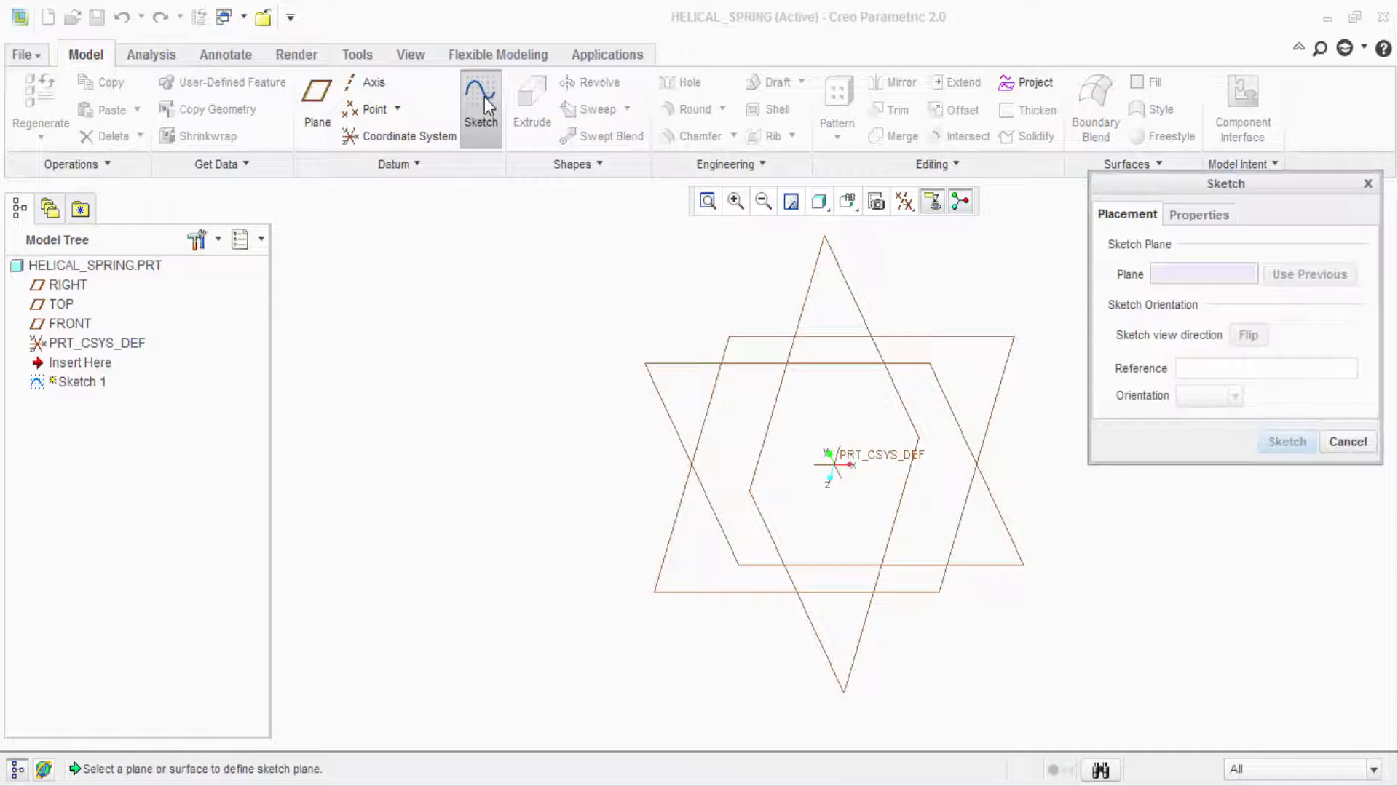
click(676, 369)
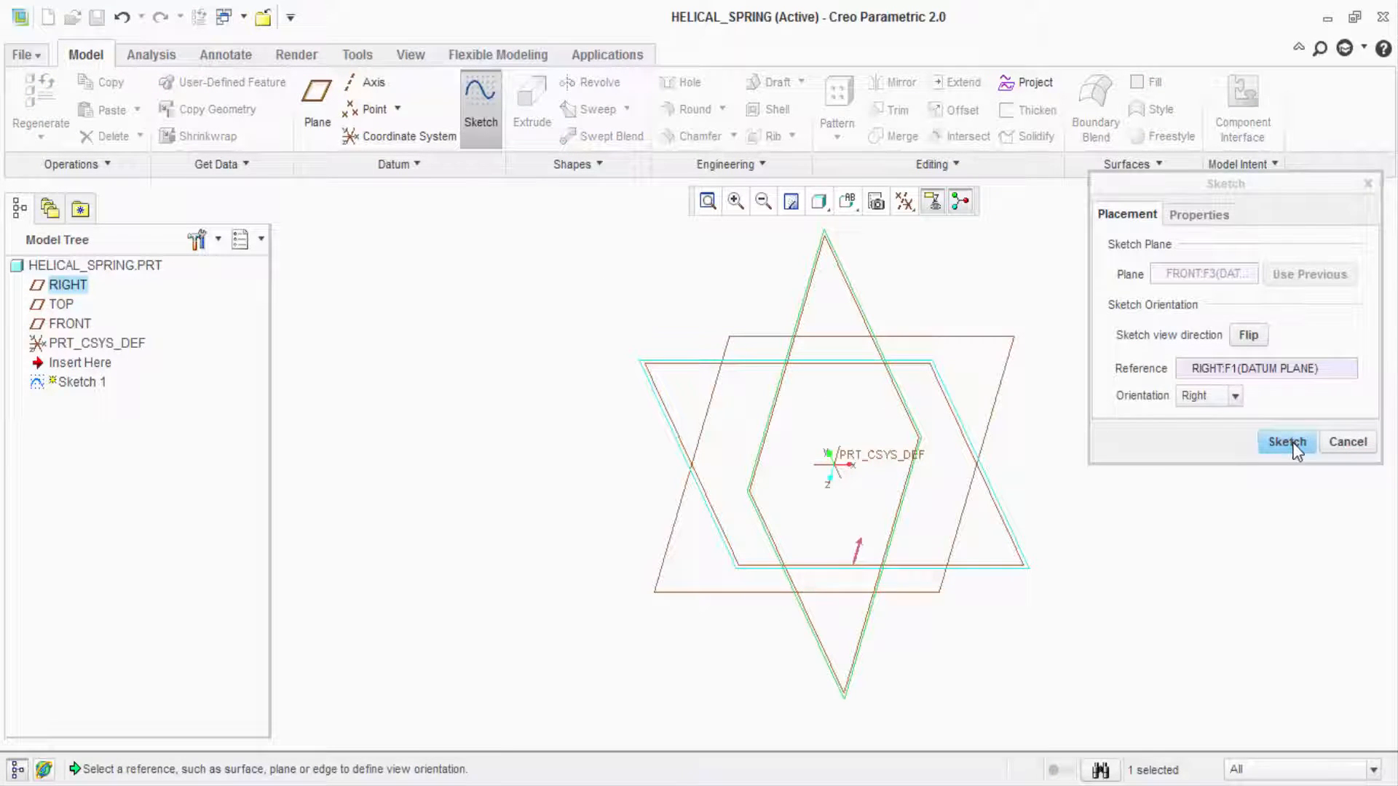
click(1285, 442)
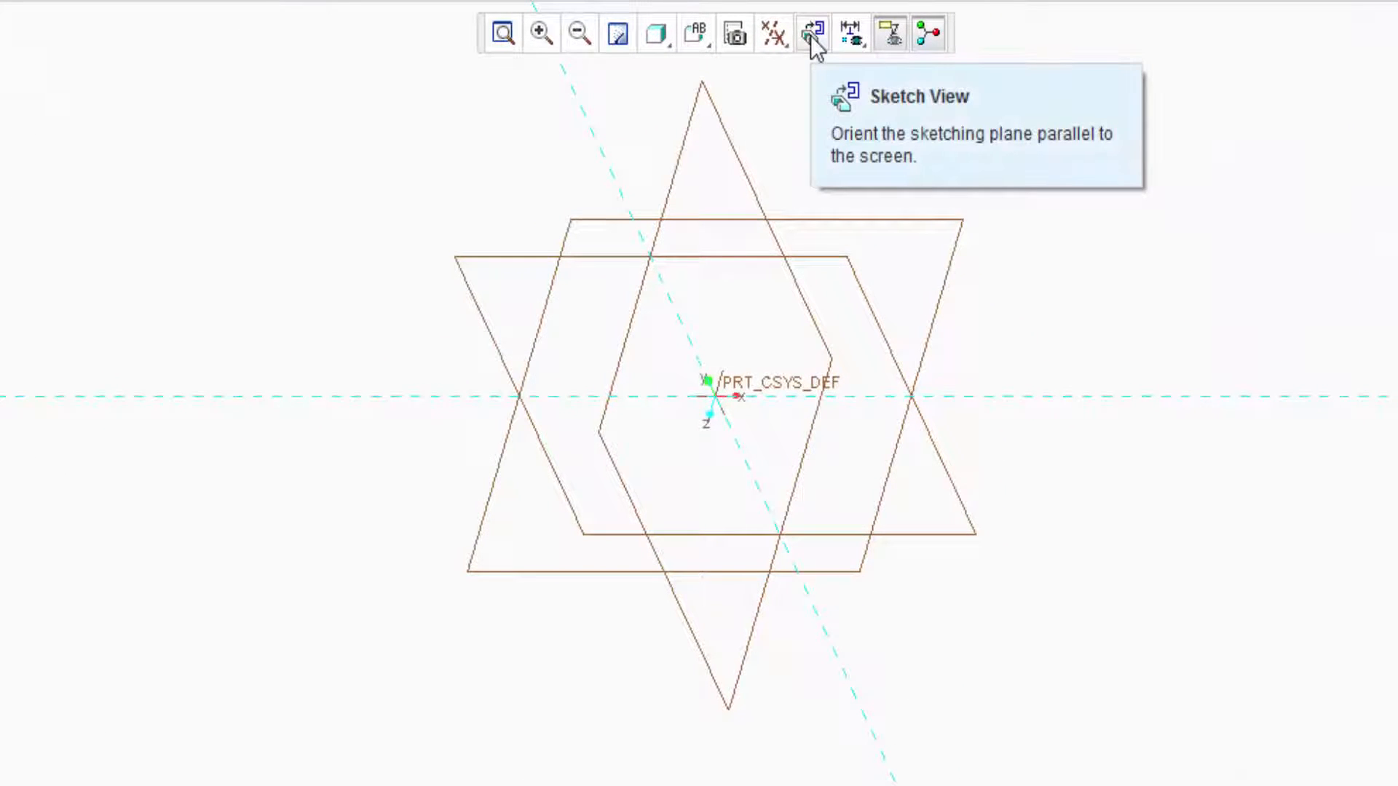
click(810, 33)
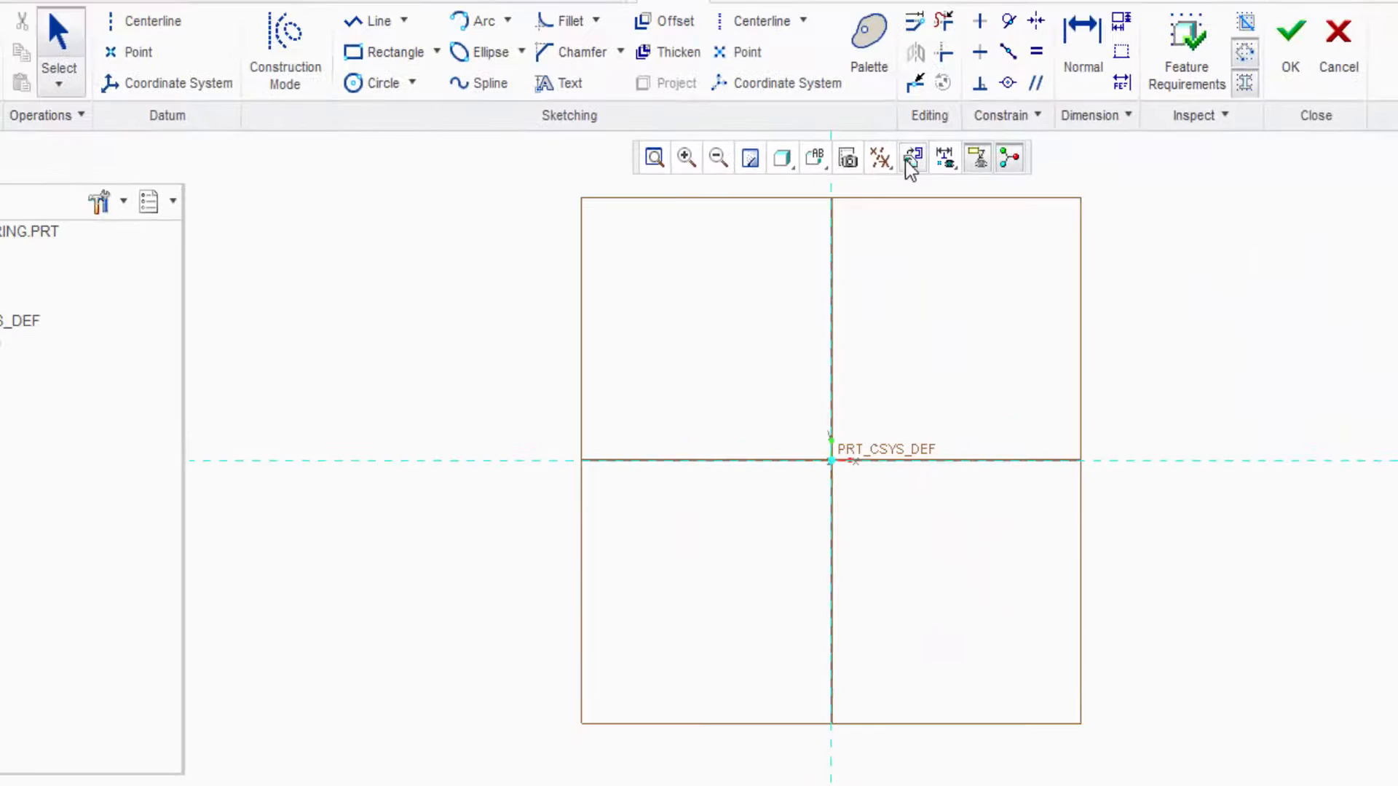
Draw a vertical line dimensioned 100 from the axis, 500 long and 250 from centre
click(378, 20)
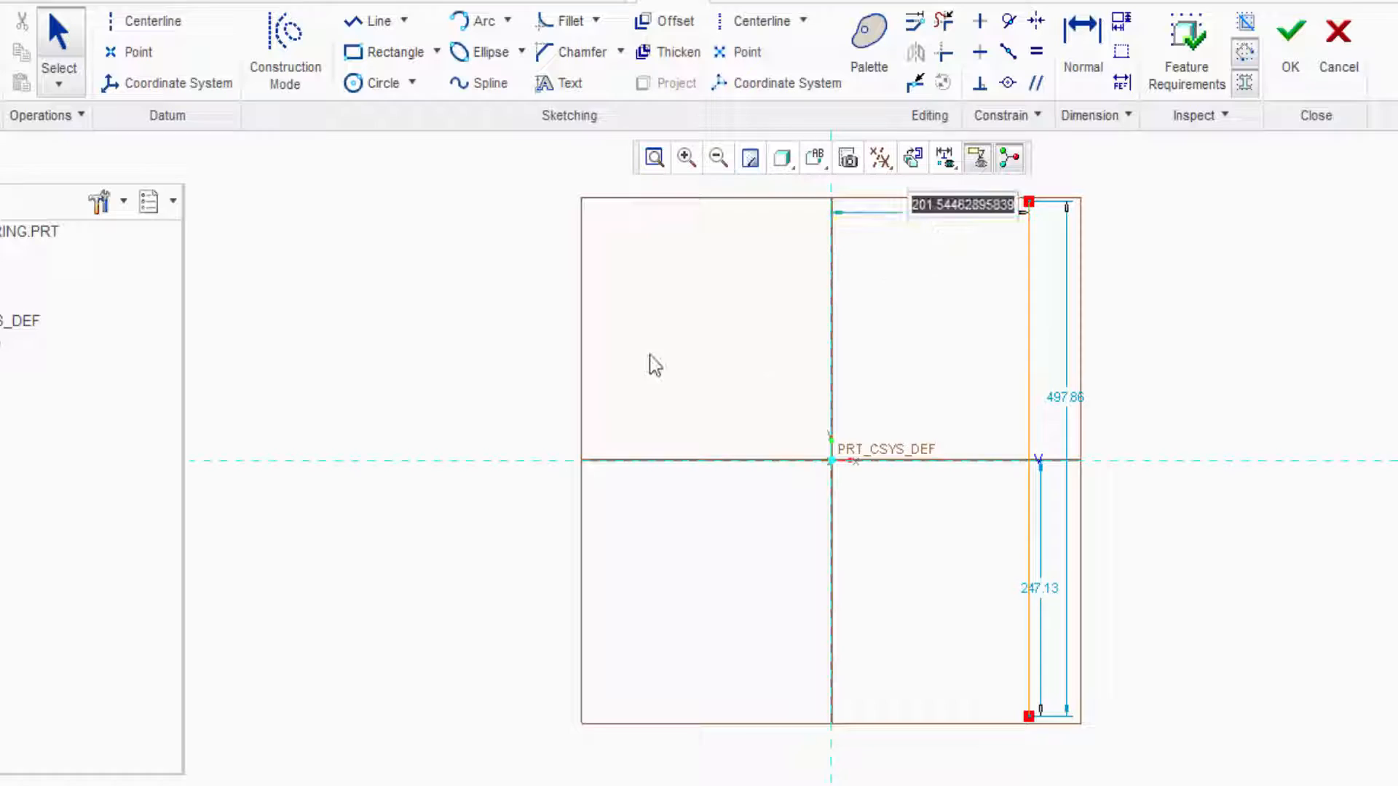
text(100.00)
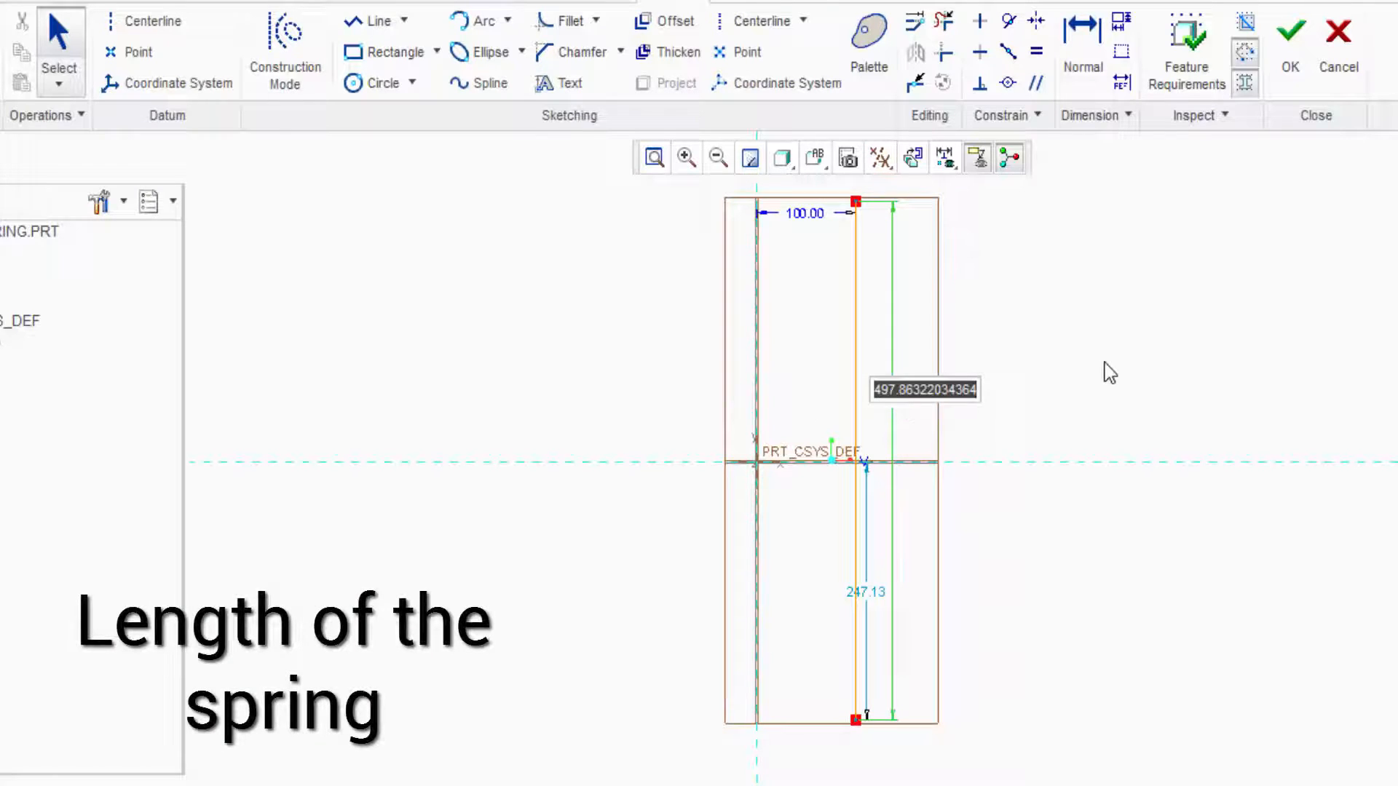
text(500)
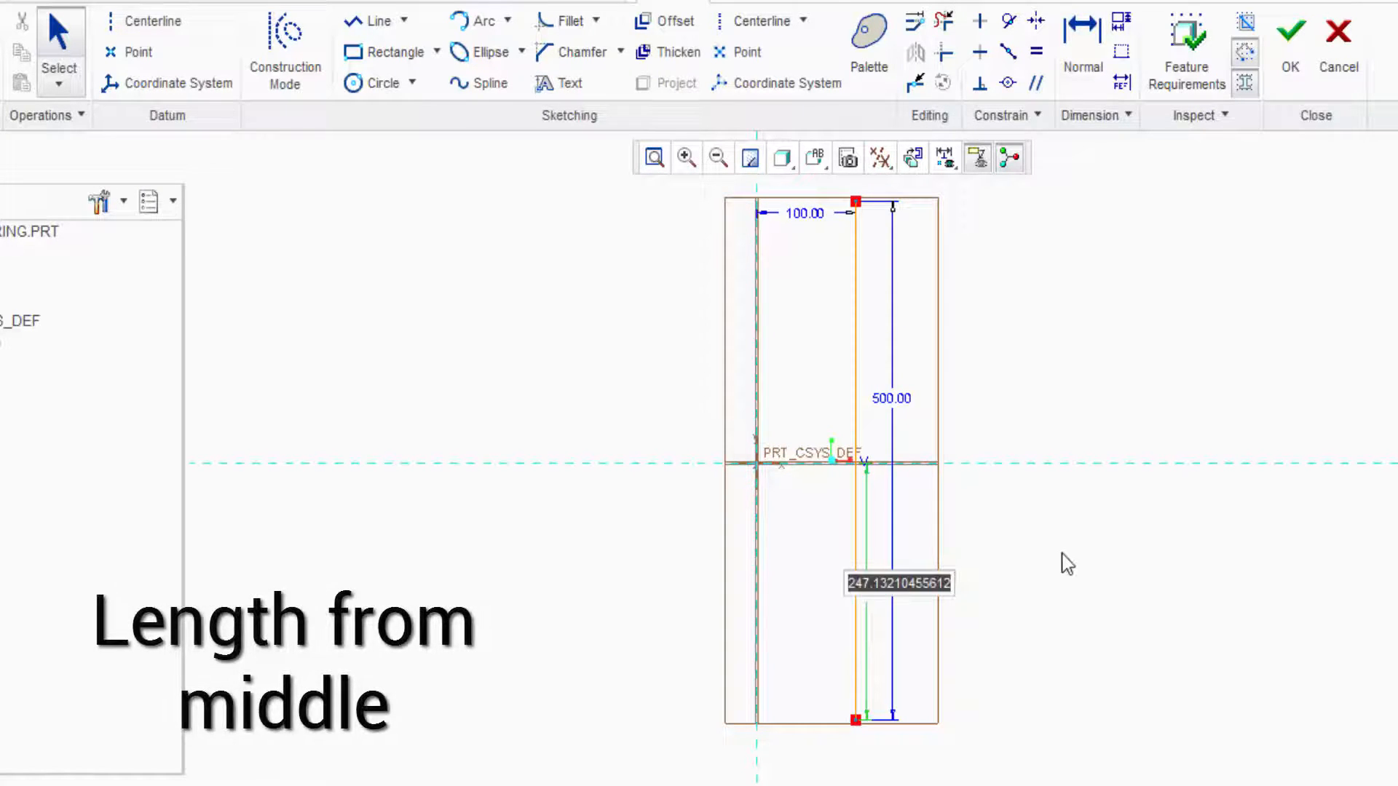
text(250.00)
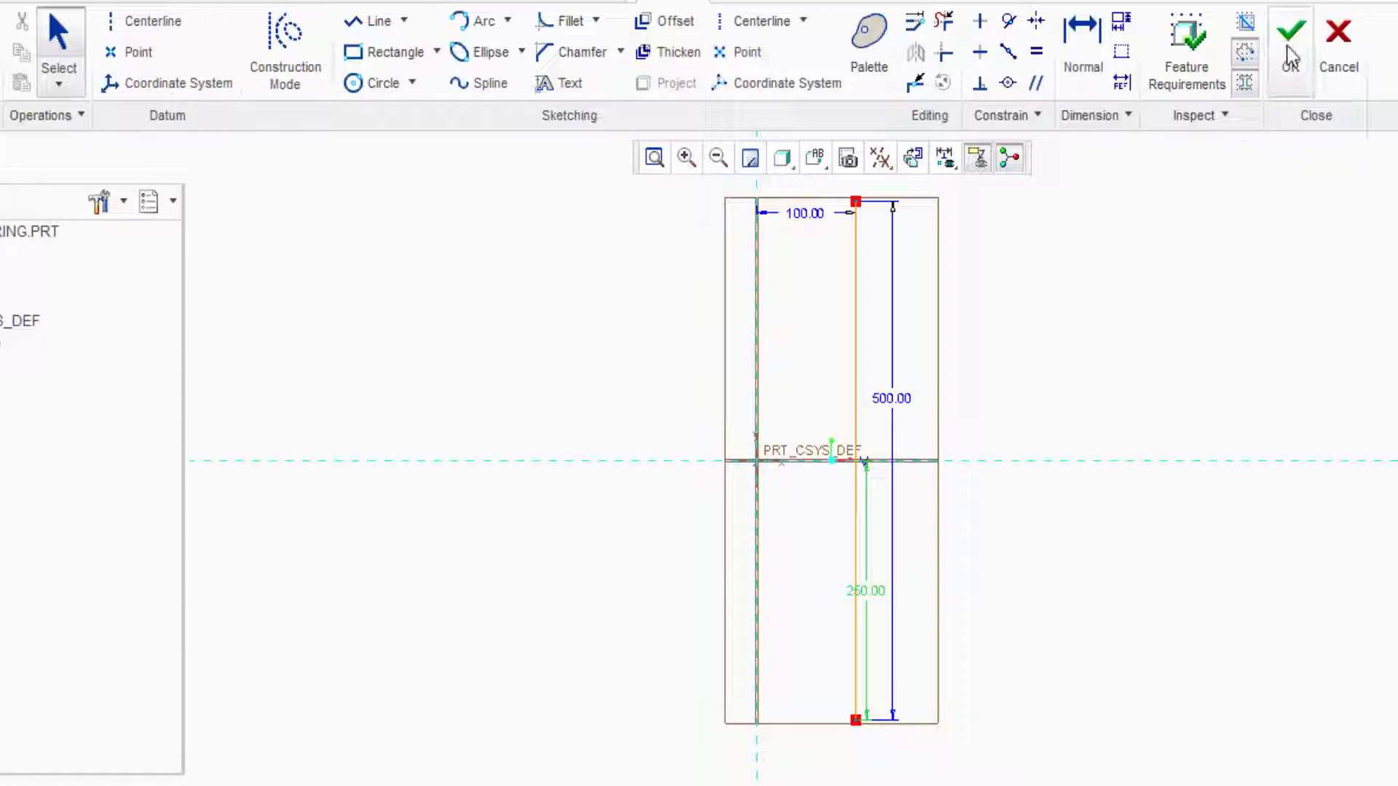
click(1289, 32)
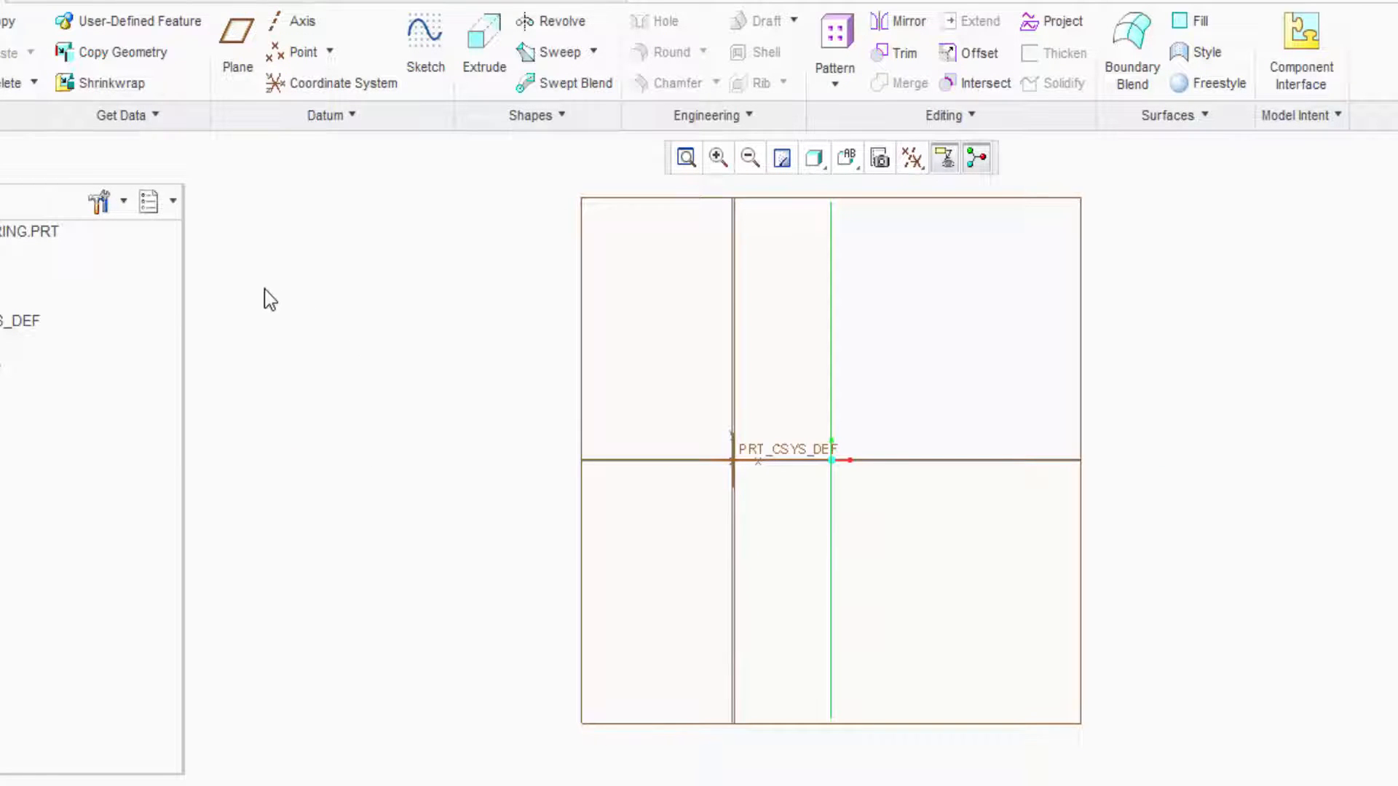
key(ctrl+d)
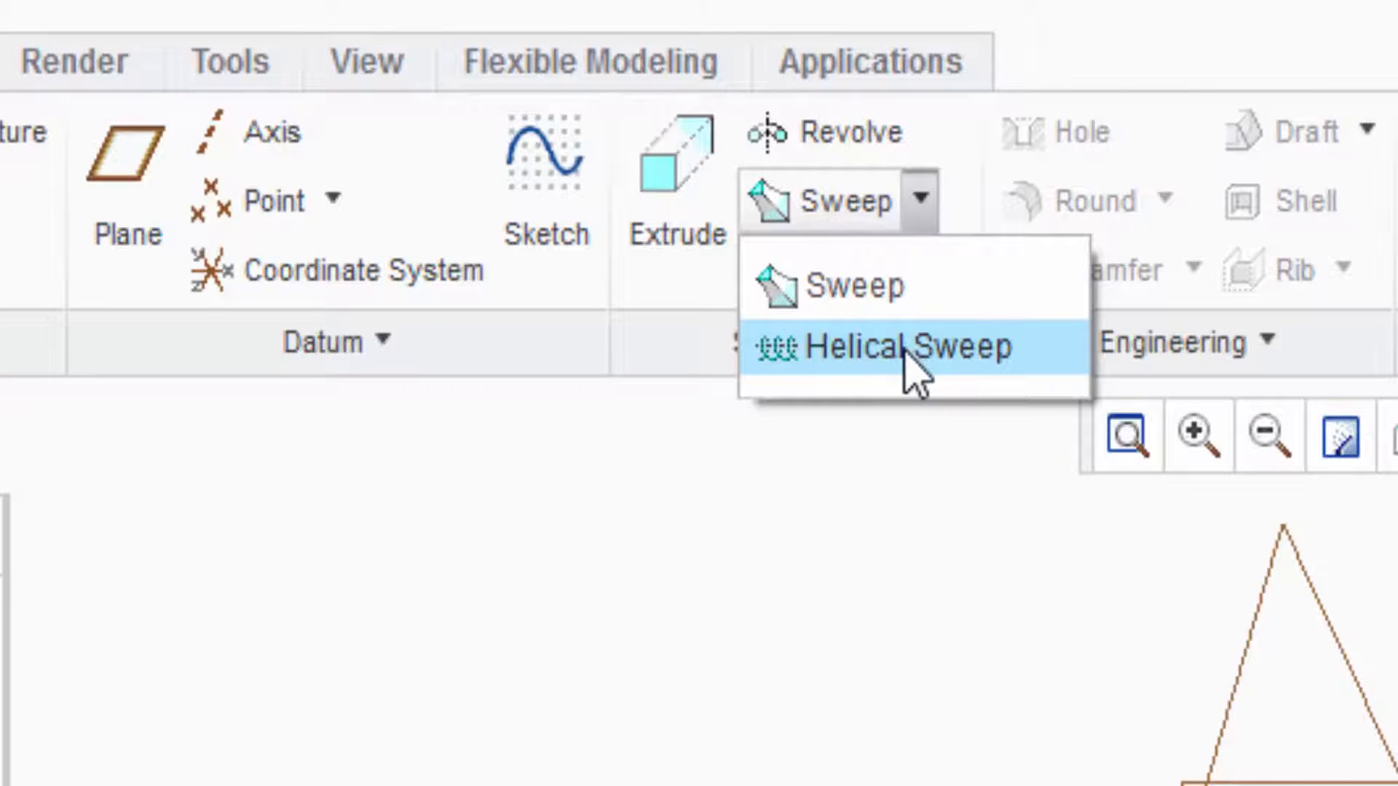
Start a Helical Sweep with Sketch 1 as the profile and pitch 25.00
click(901, 347)
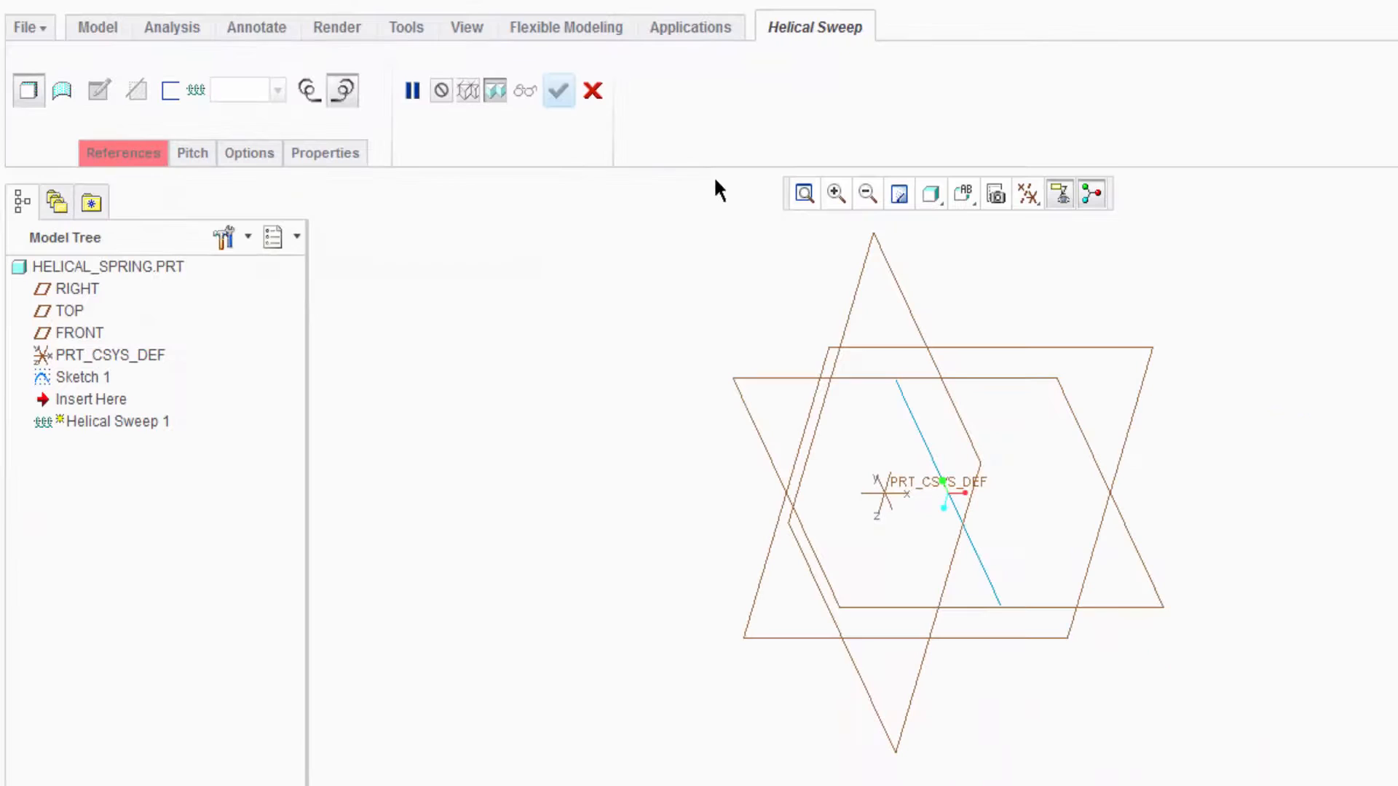
click(926, 436)
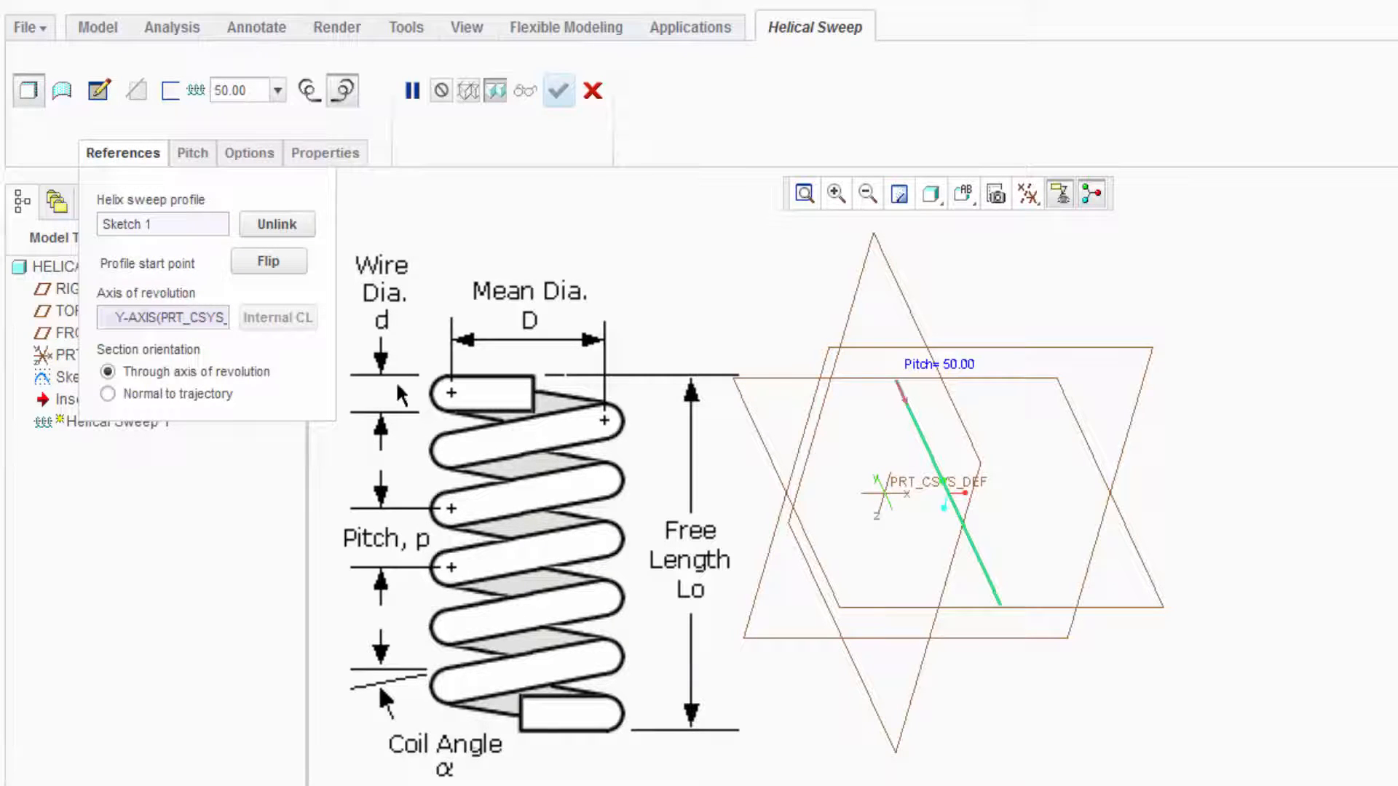
click(191, 152)
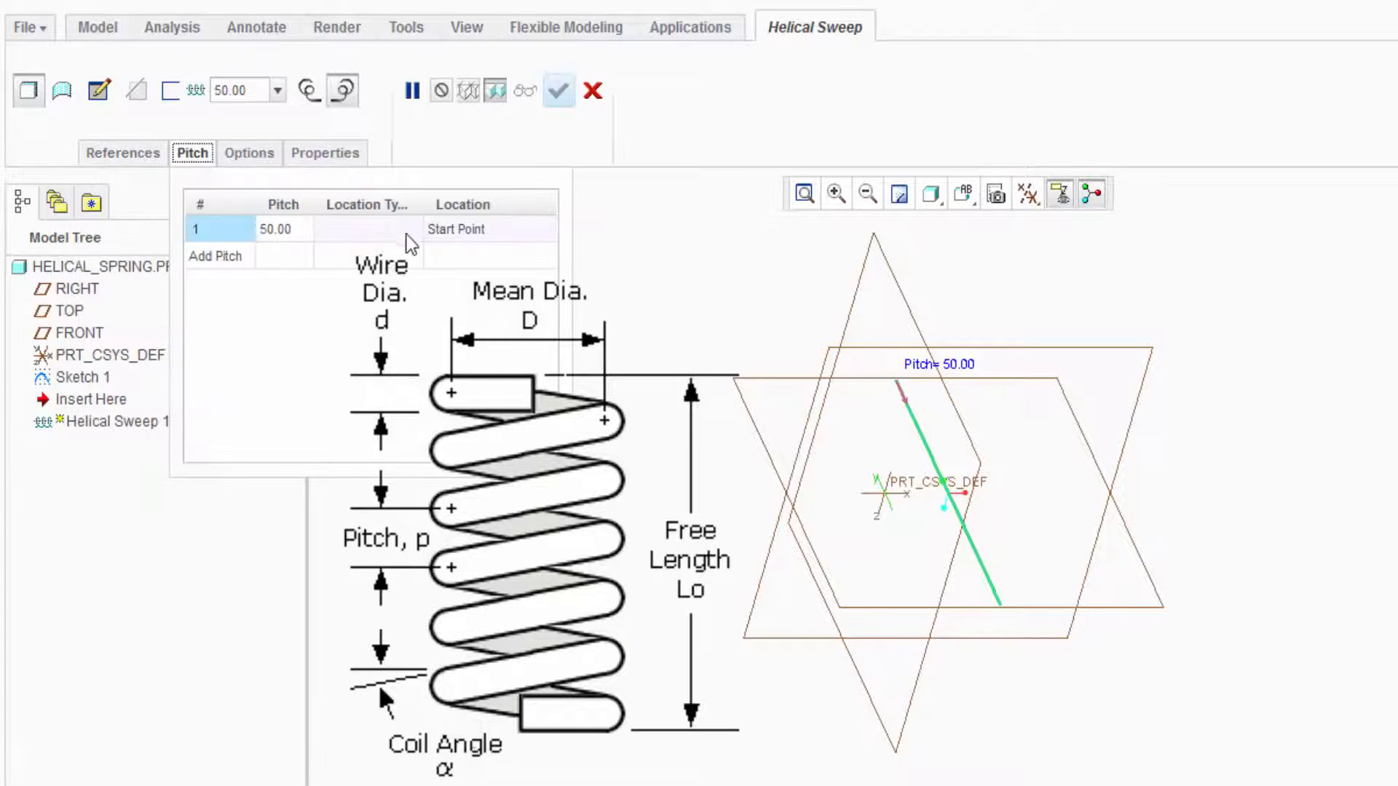
click(236, 90)
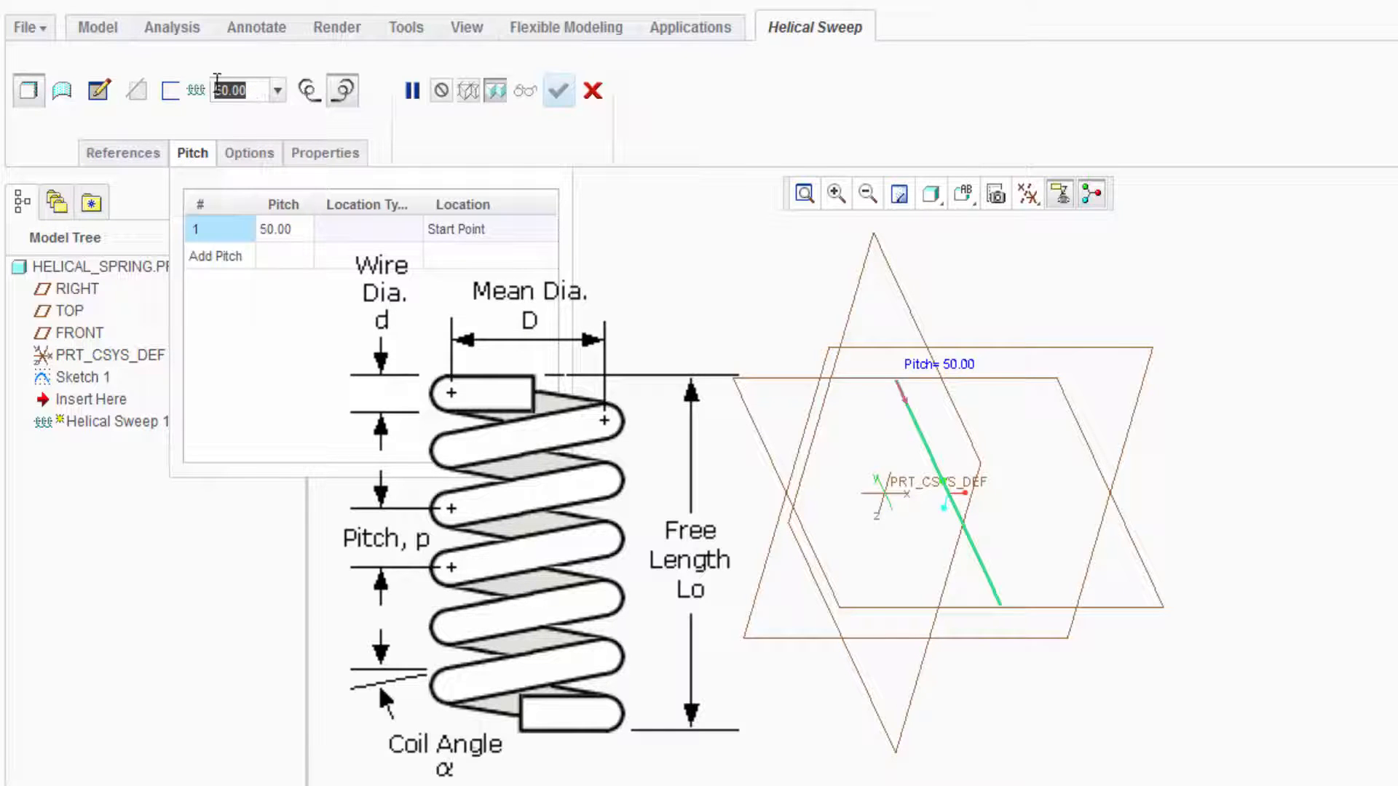
text(25.00)
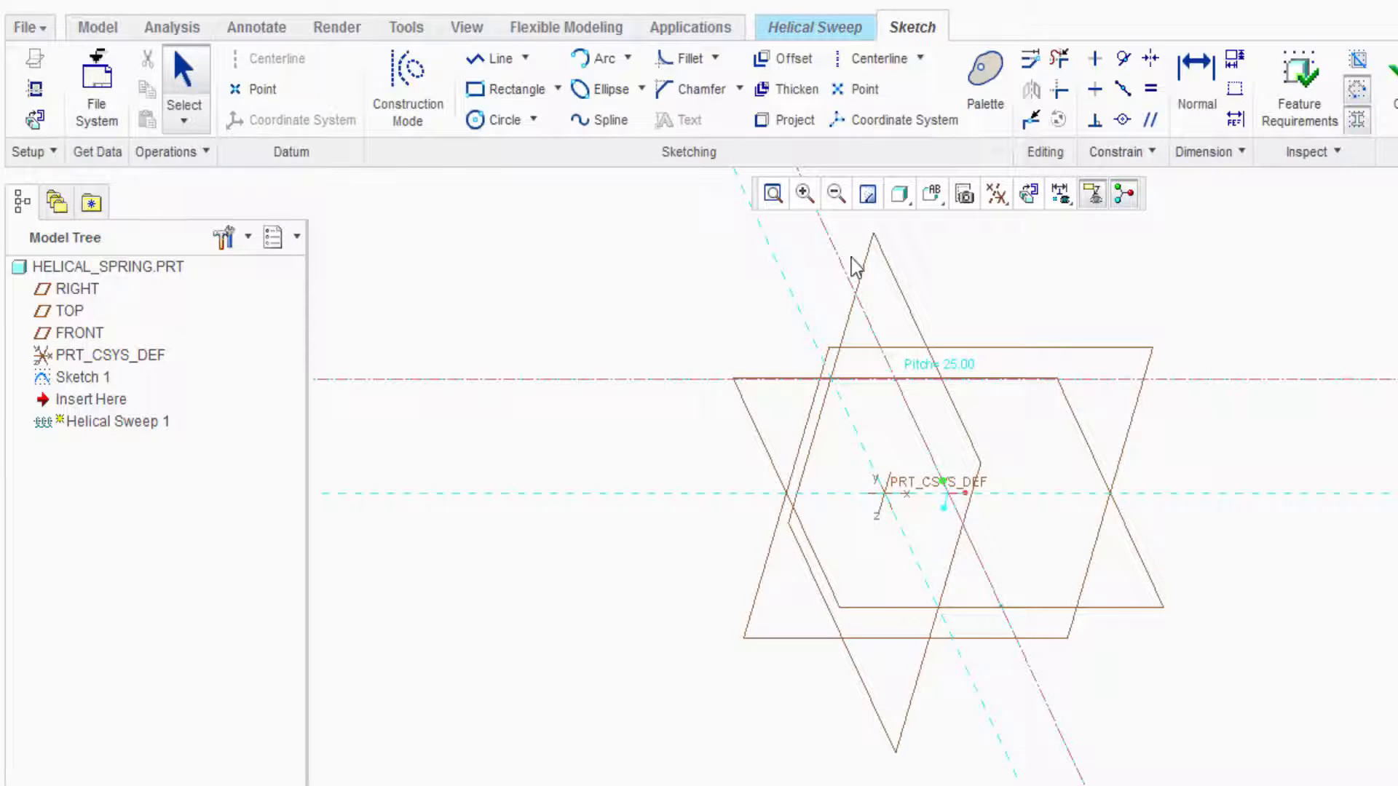
Face the section plane and draw a diameter-12 circle at the profile start point
click(1032, 194)
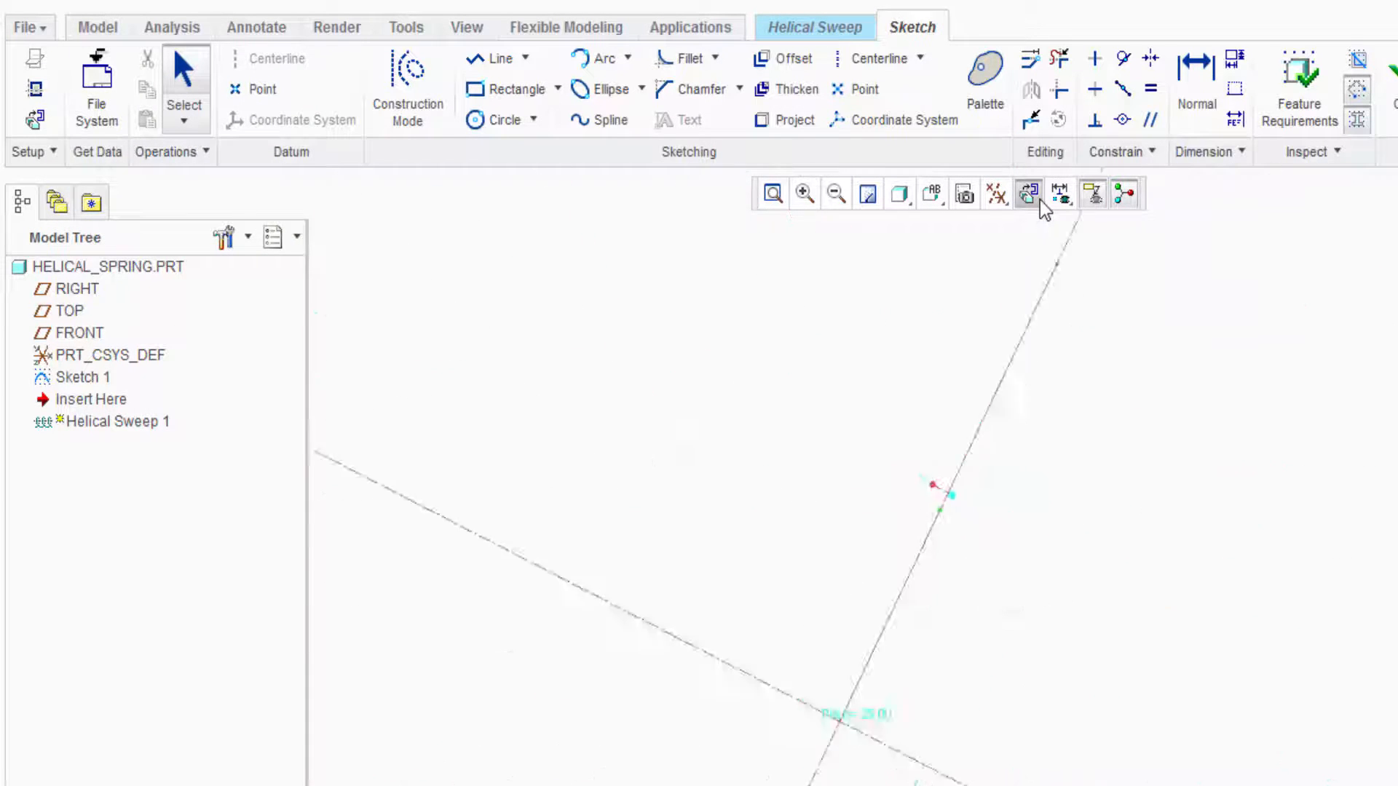
click(1028, 193)
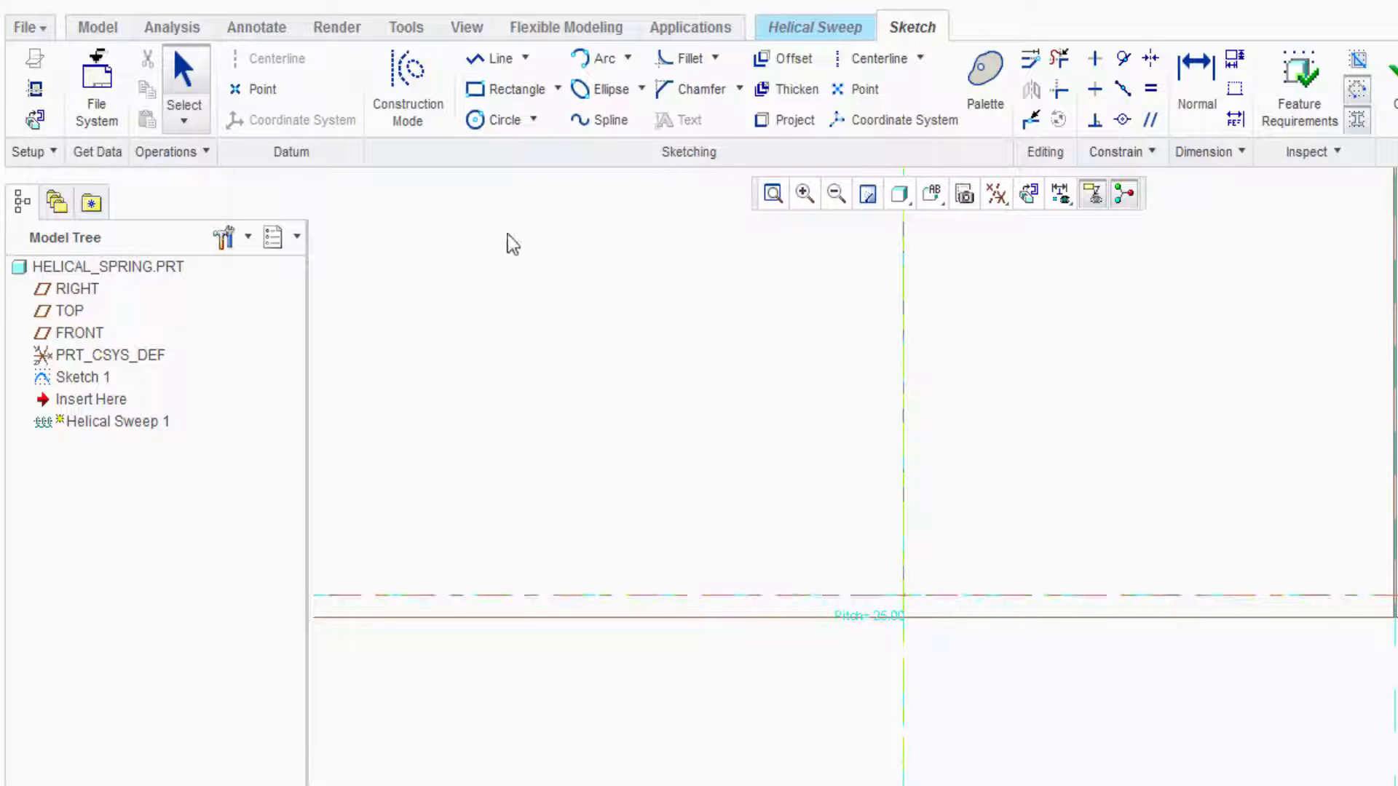
click(502, 120)
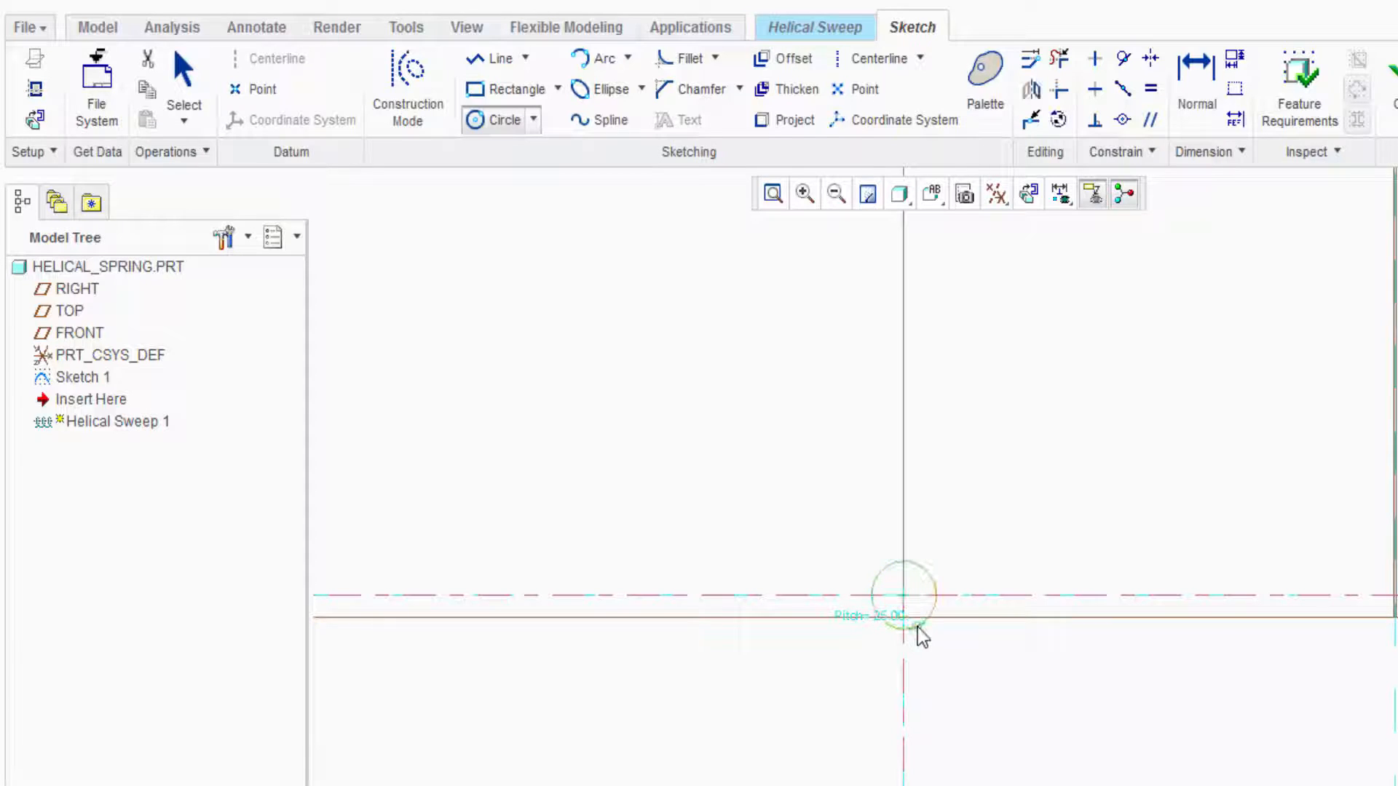
click(901, 595)
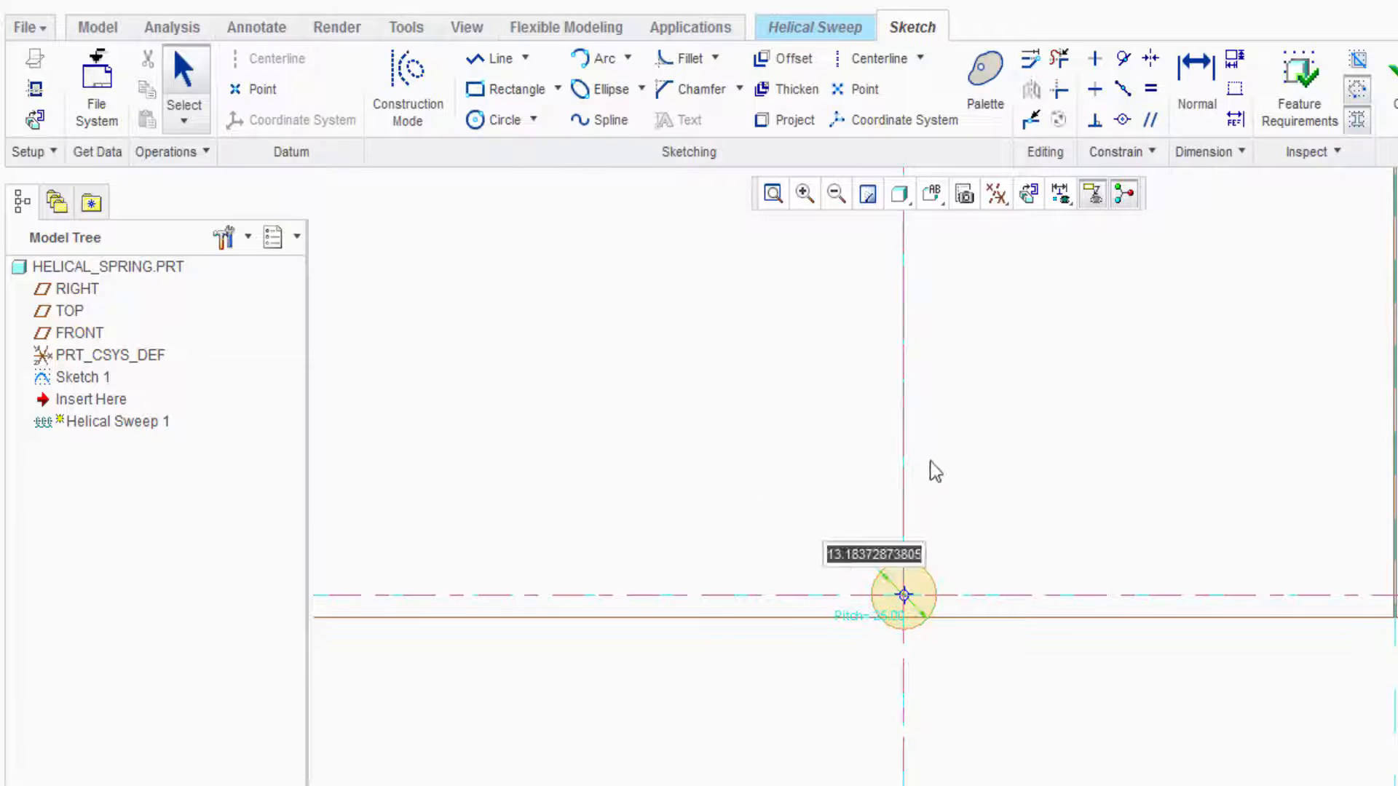
text(12)
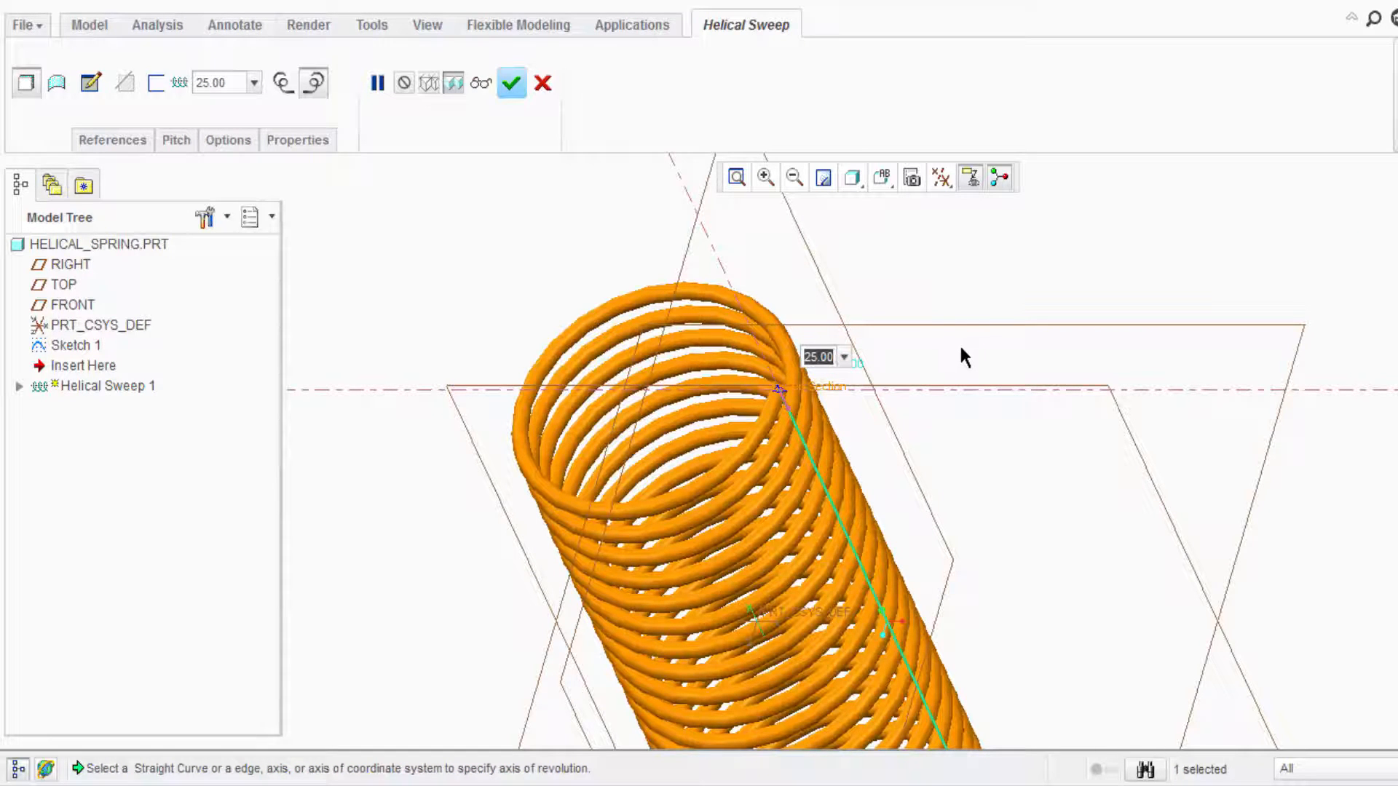
Set the pitch to 20.00, then to 30.00, and complete the helical sweep
text(20.00)
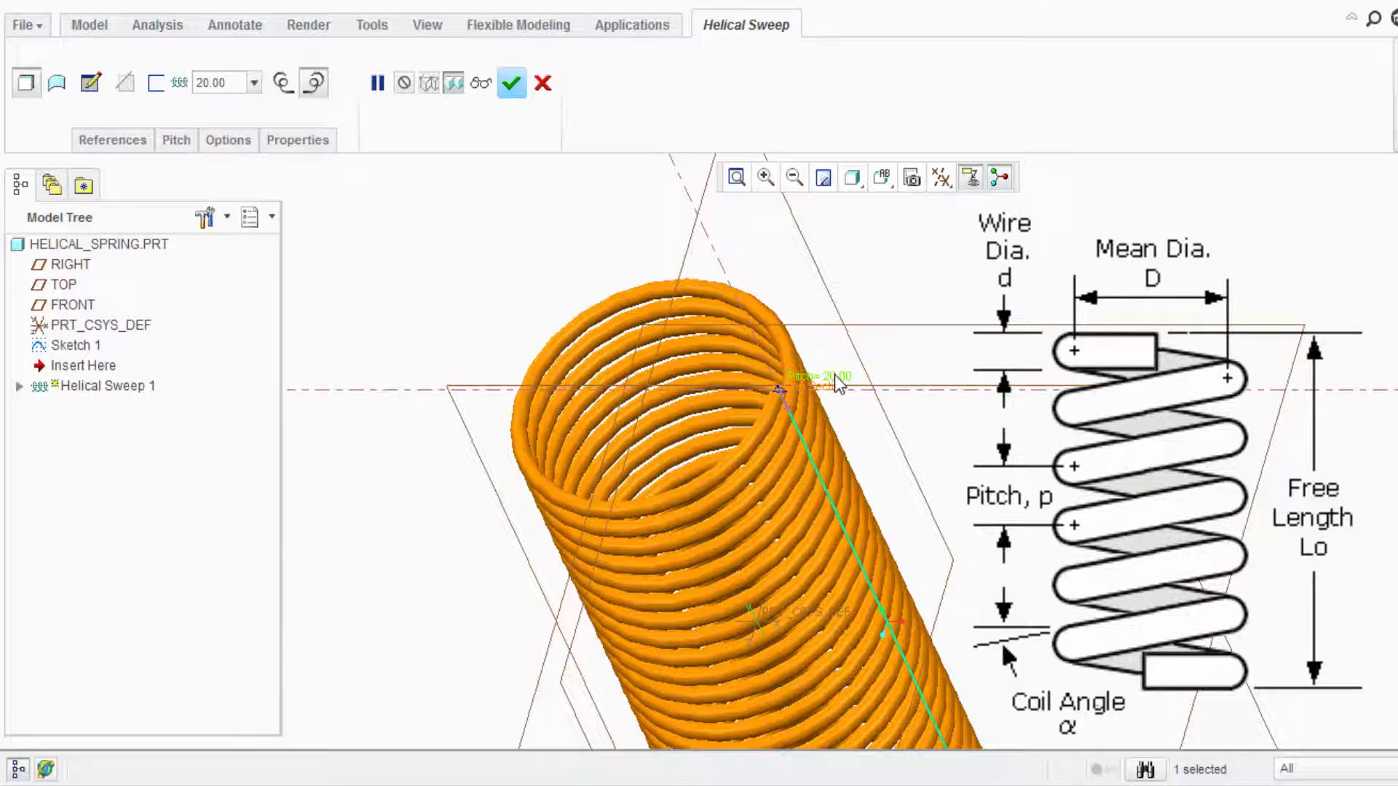
double_click(818, 376)
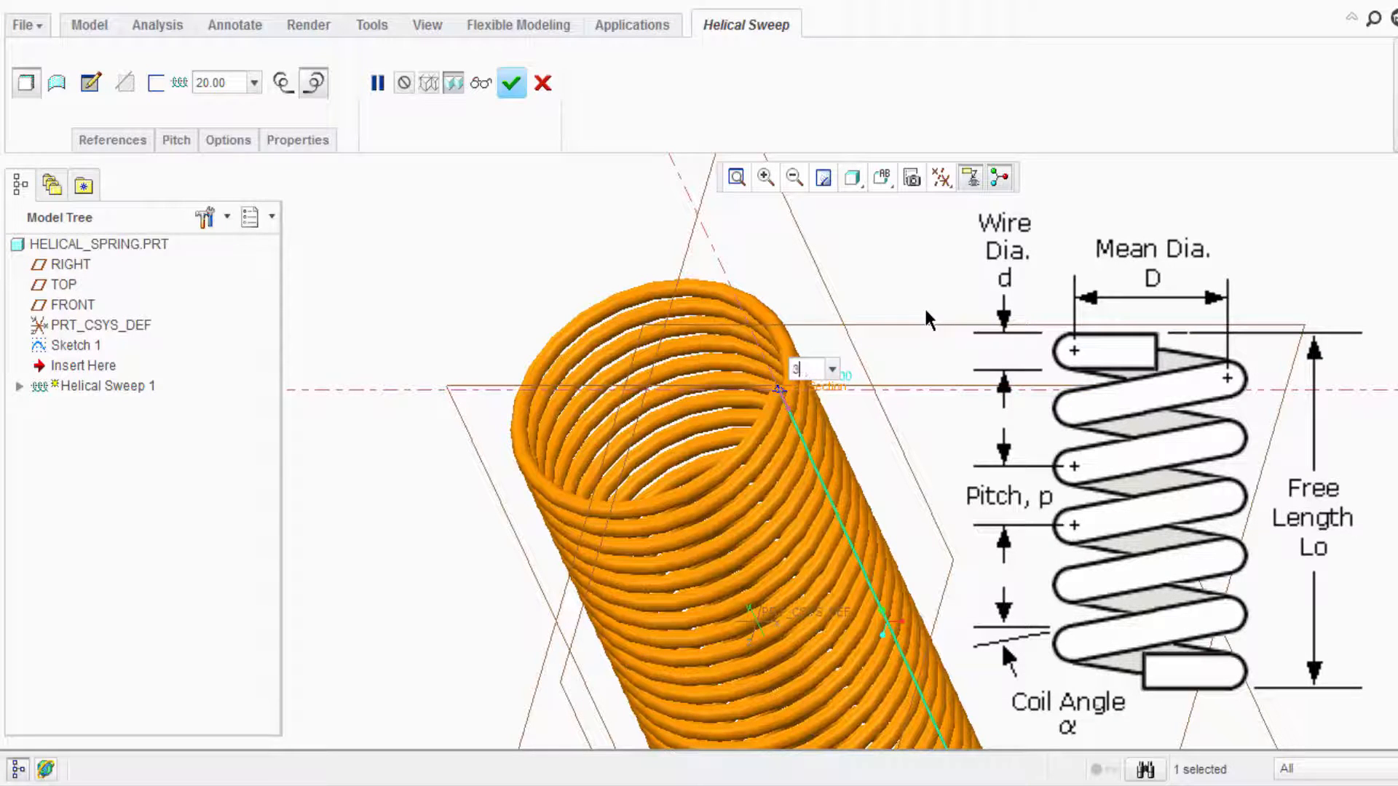
text(30.00)
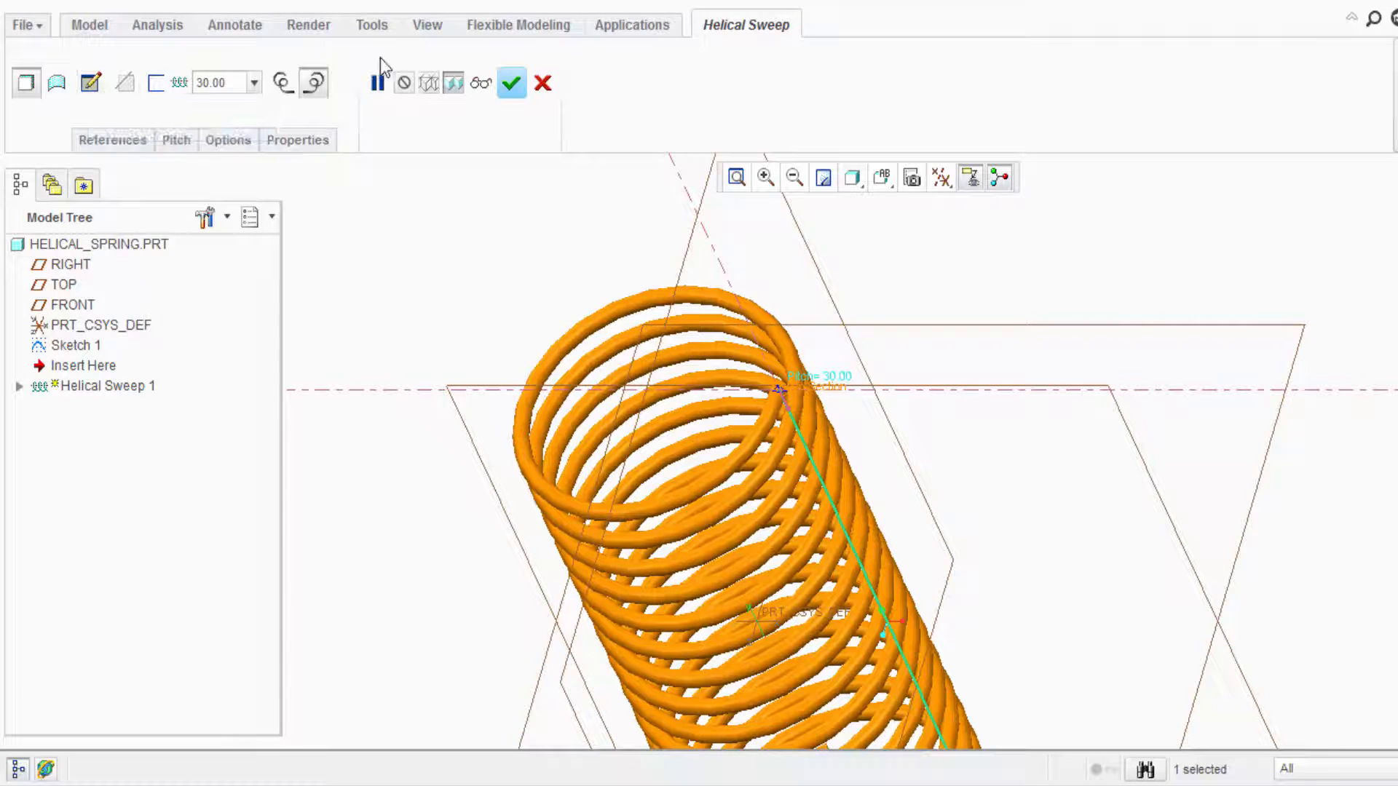
click(510, 82)
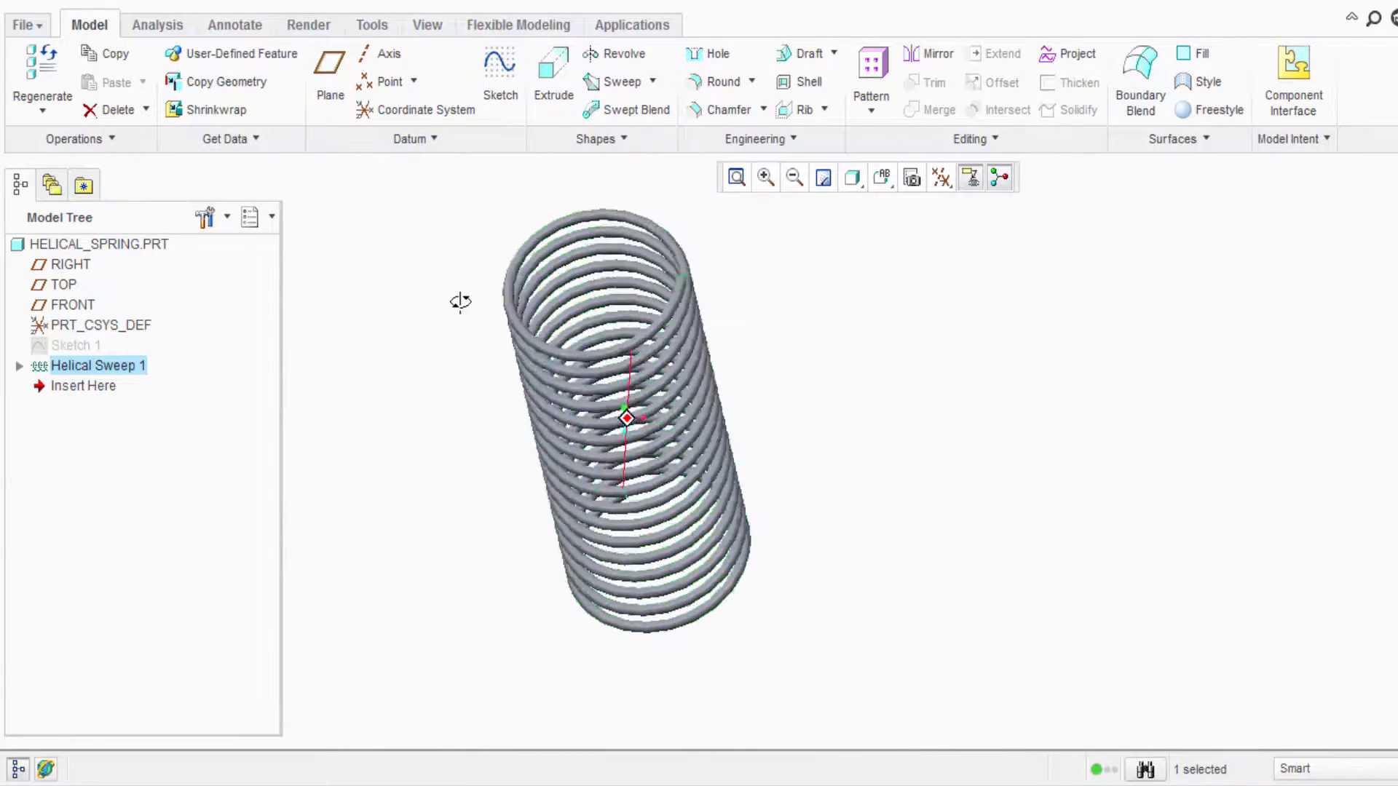
Orbit the spring and right-click Helical Sweep 1 in the Model Tree
drag(461, 301, 856, 330)
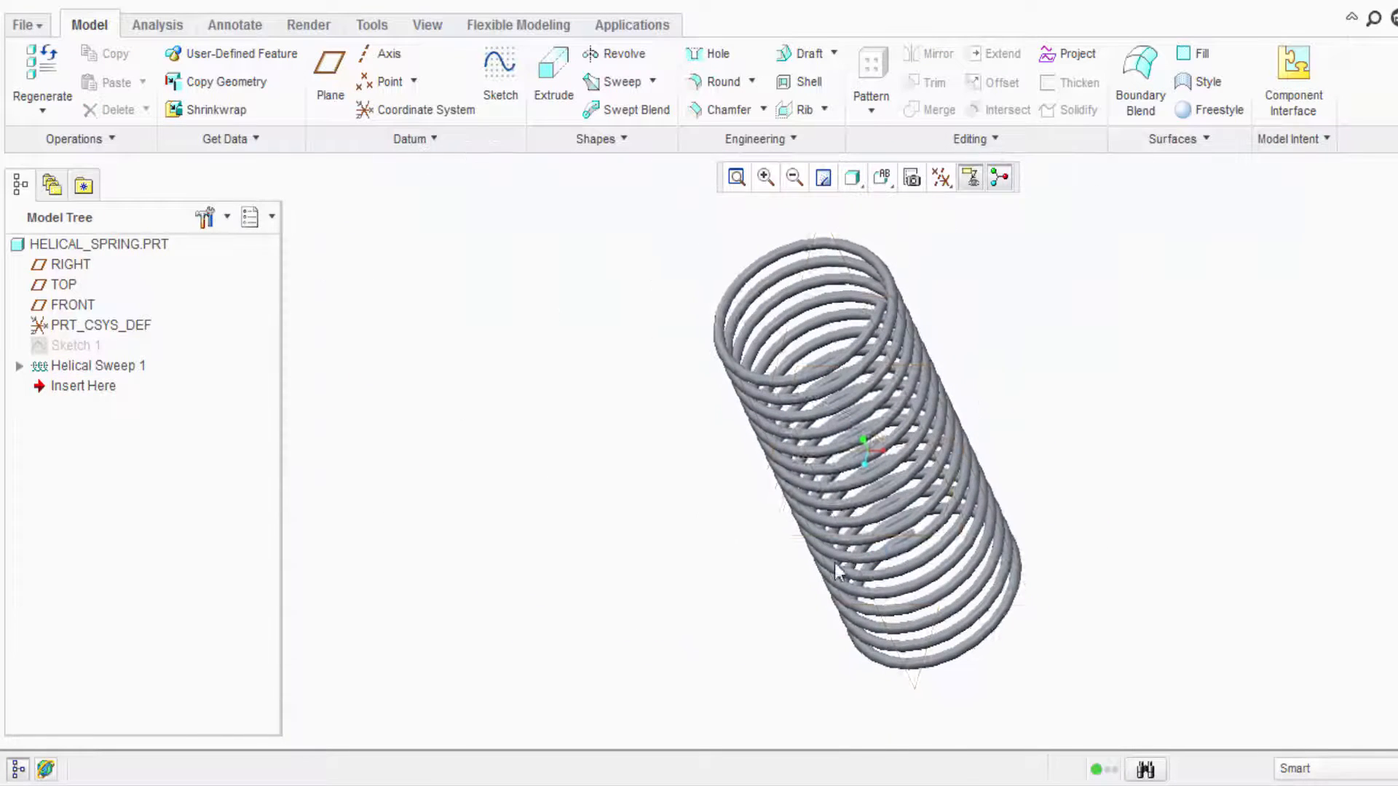
right_click(98, 366)
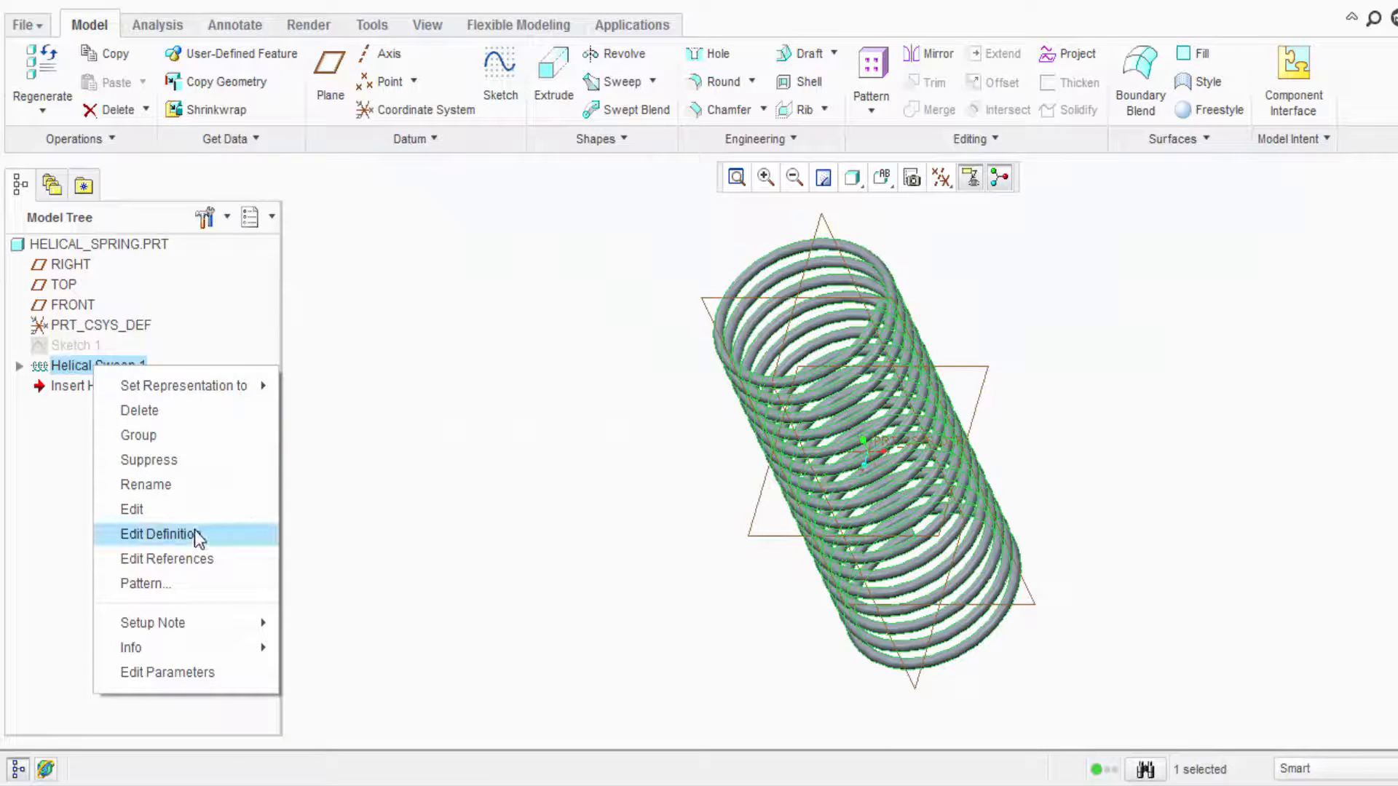
Edit Helical Sweep 1's section into a center rectangle at the helix start and adjust its dimensions
click(160, 533)
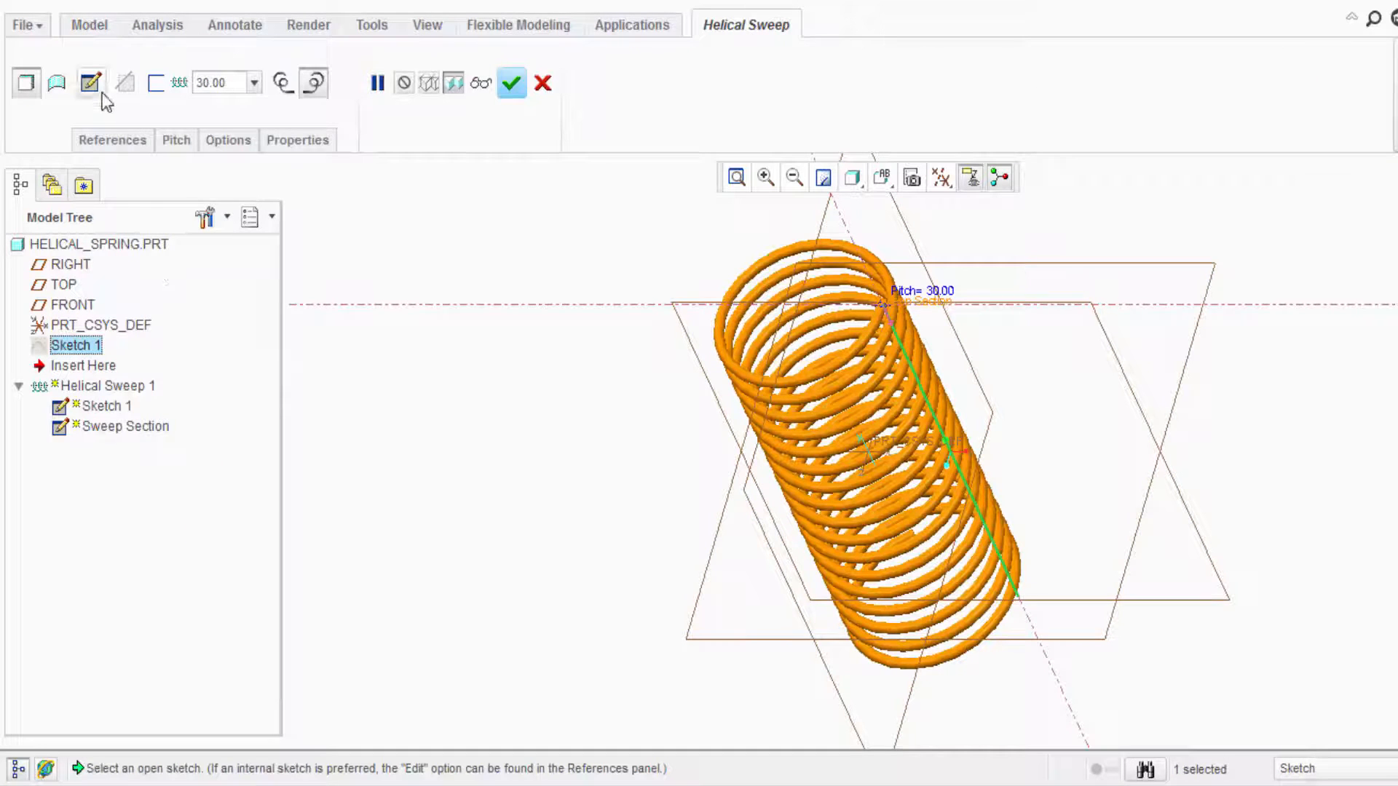
click(90, 82)
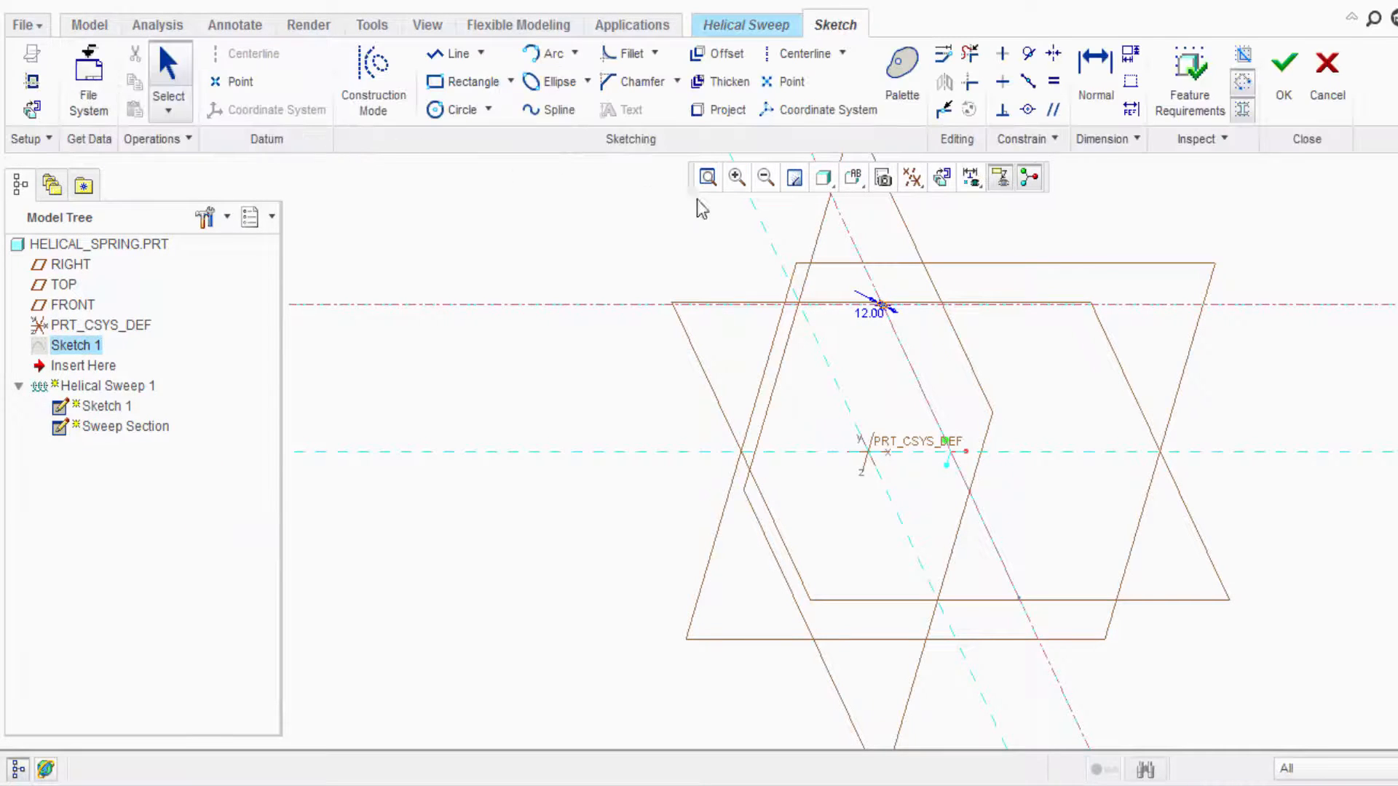
click(942, 176)
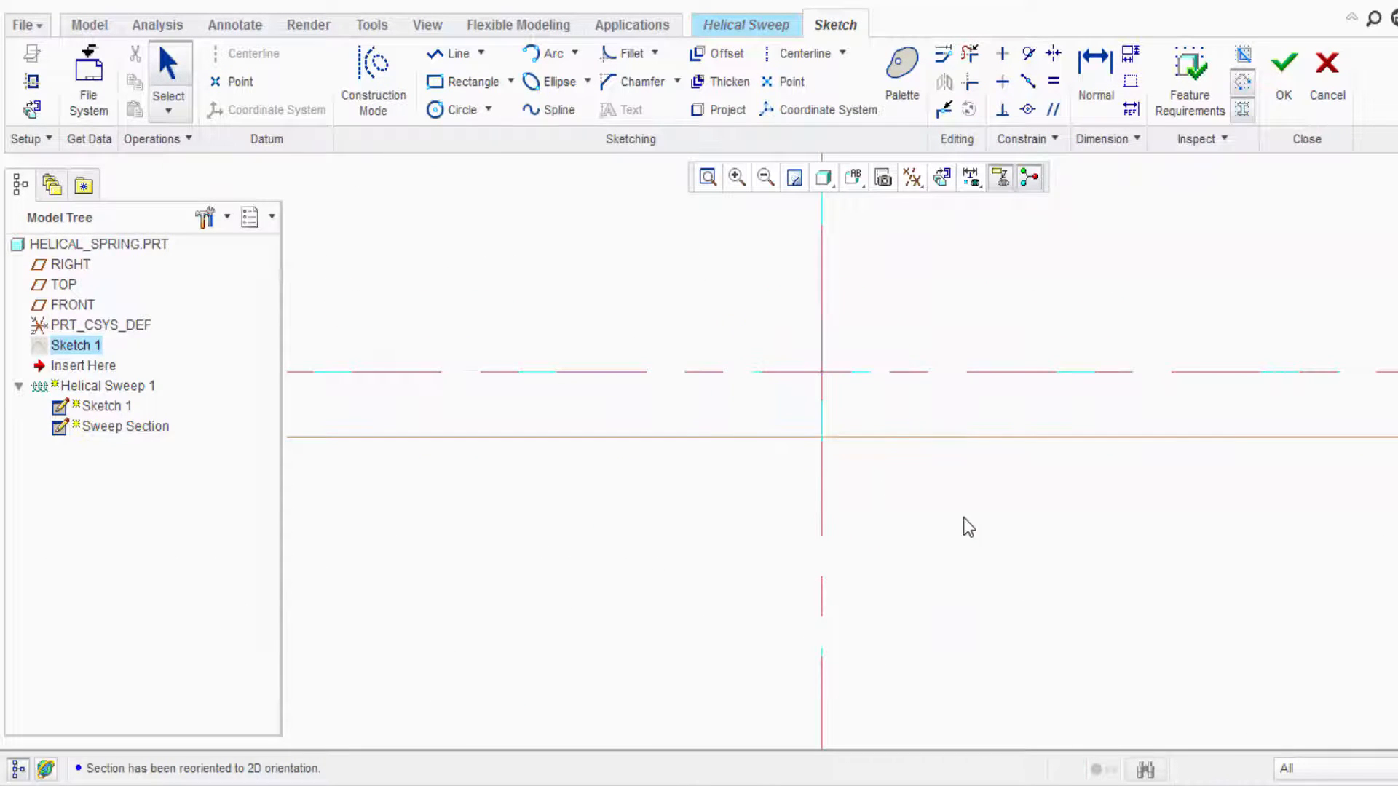
click(511, 81)
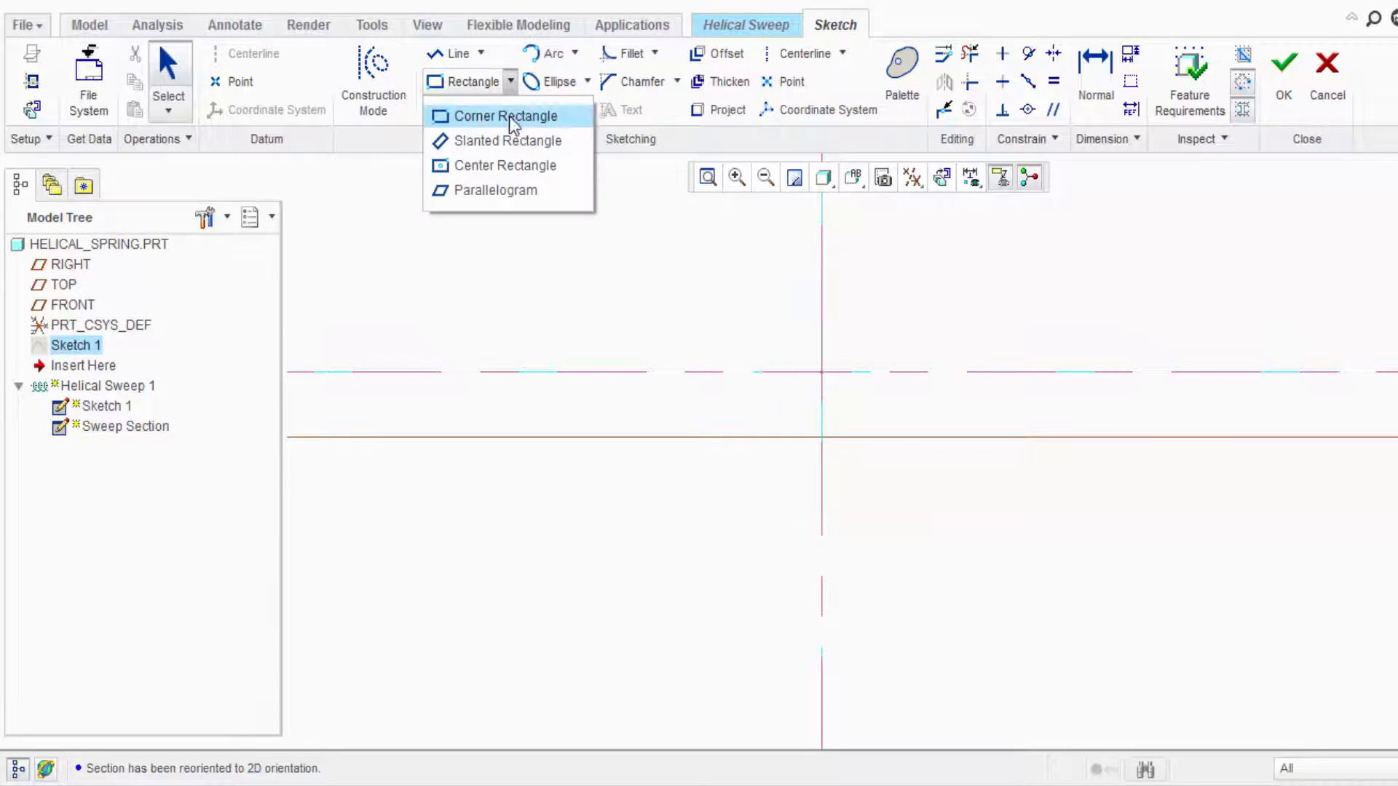
click(505, 115)
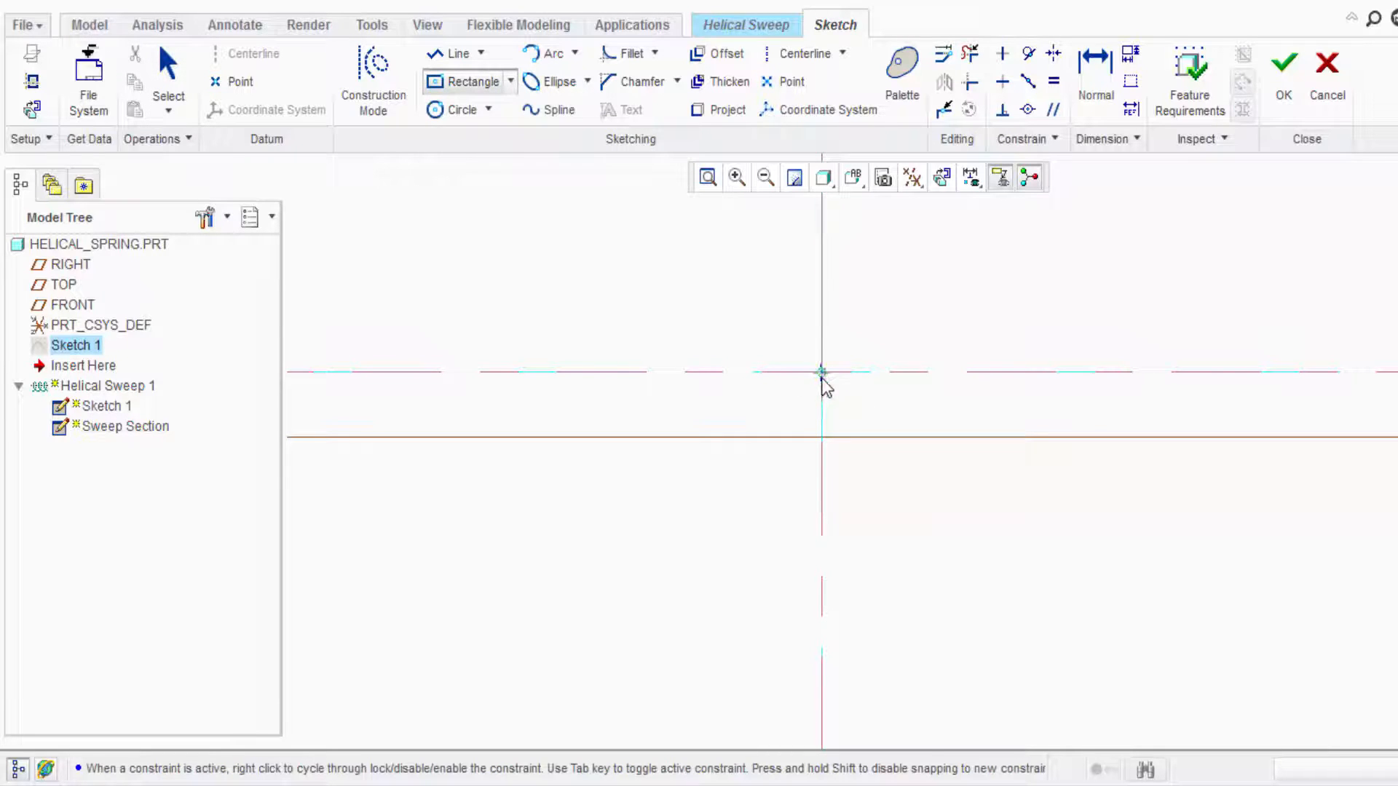
drag(821, 372, 901, 426)
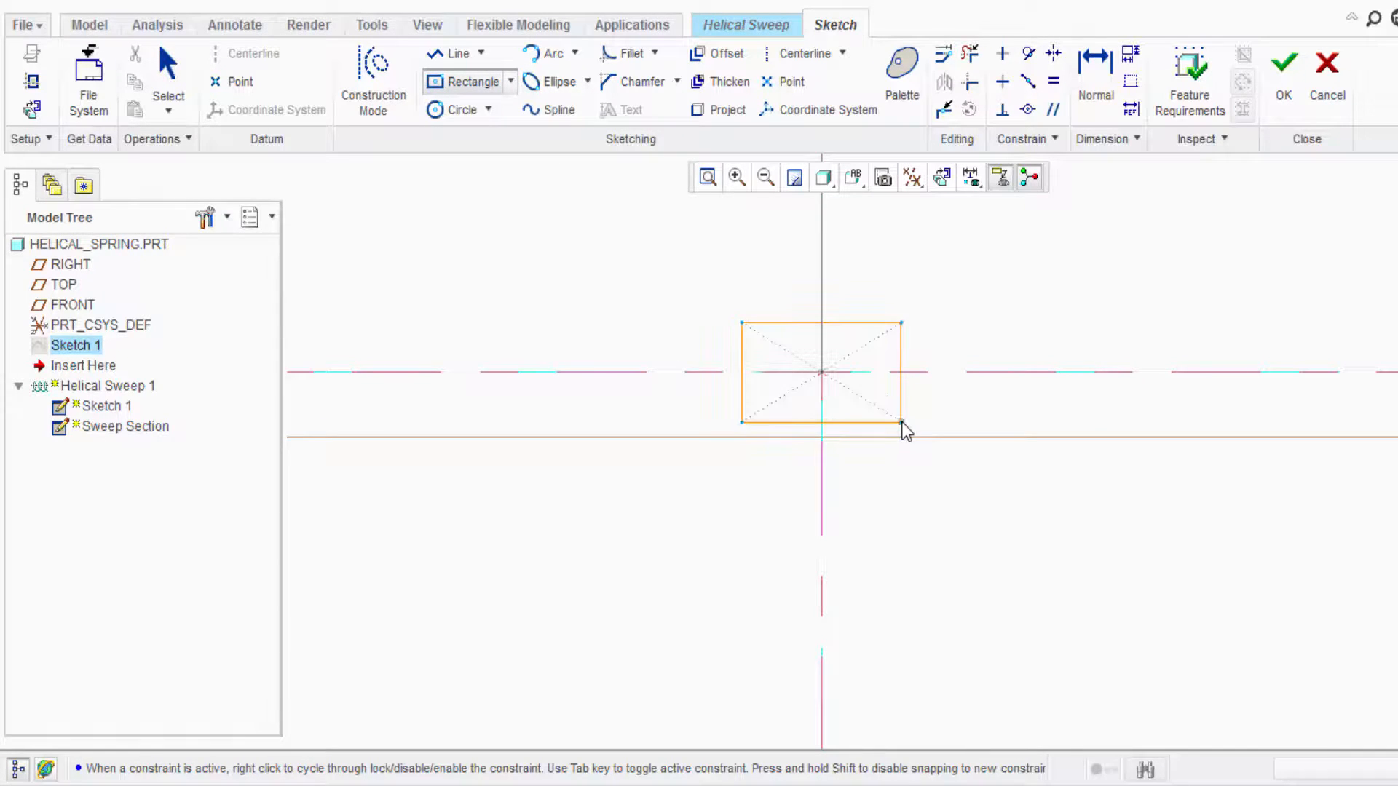
click(903, 422)
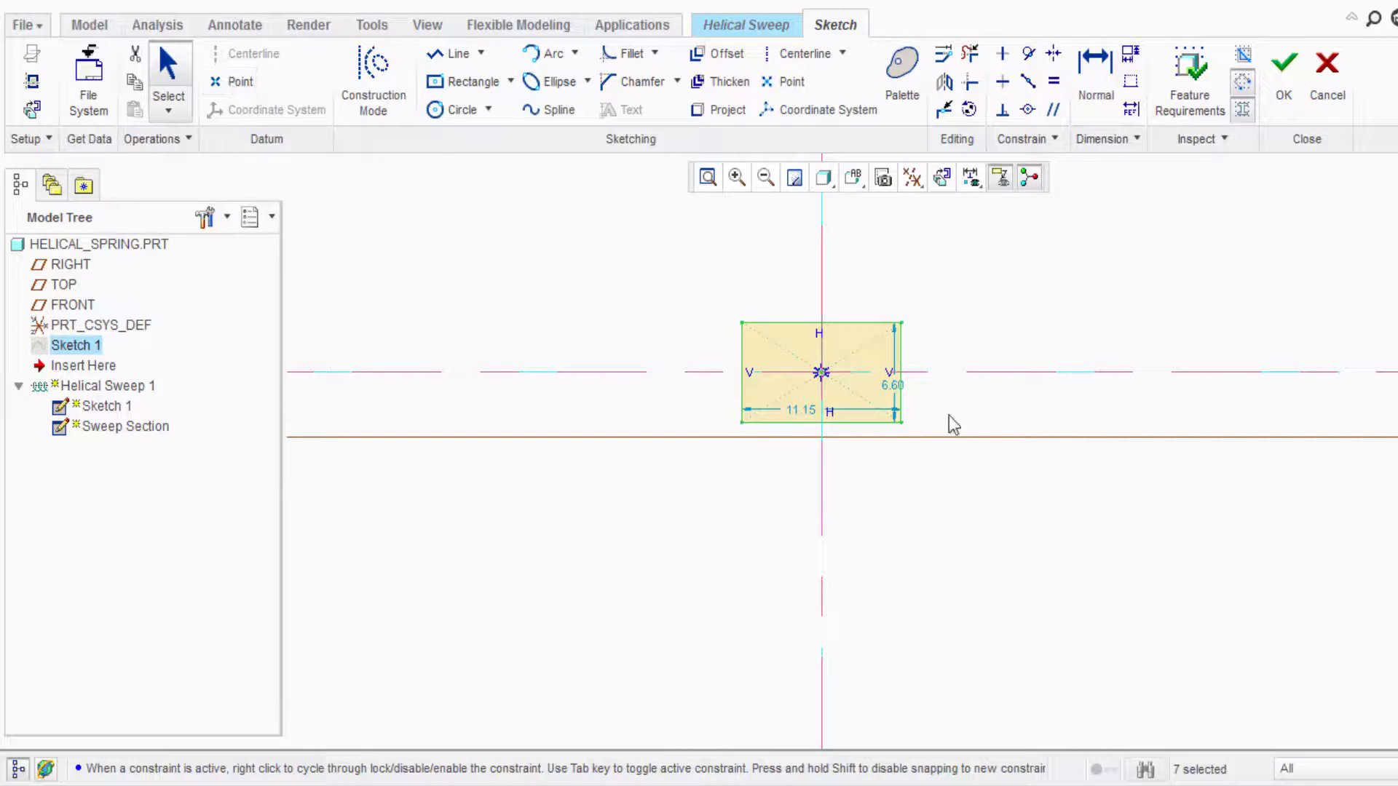
double_click(891, 385)
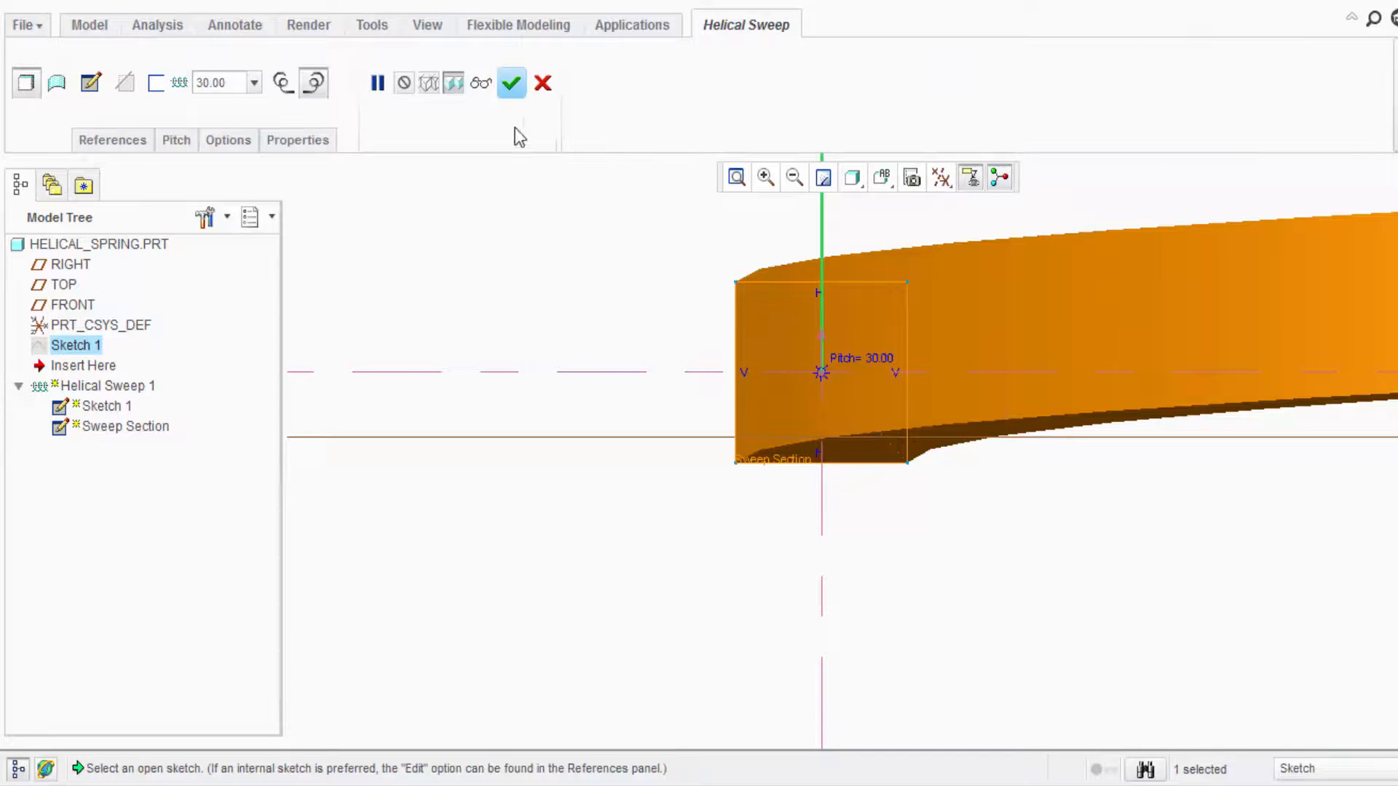
Finish the redefined sweep and set the display style to Shading With Edges
click(510, 83)
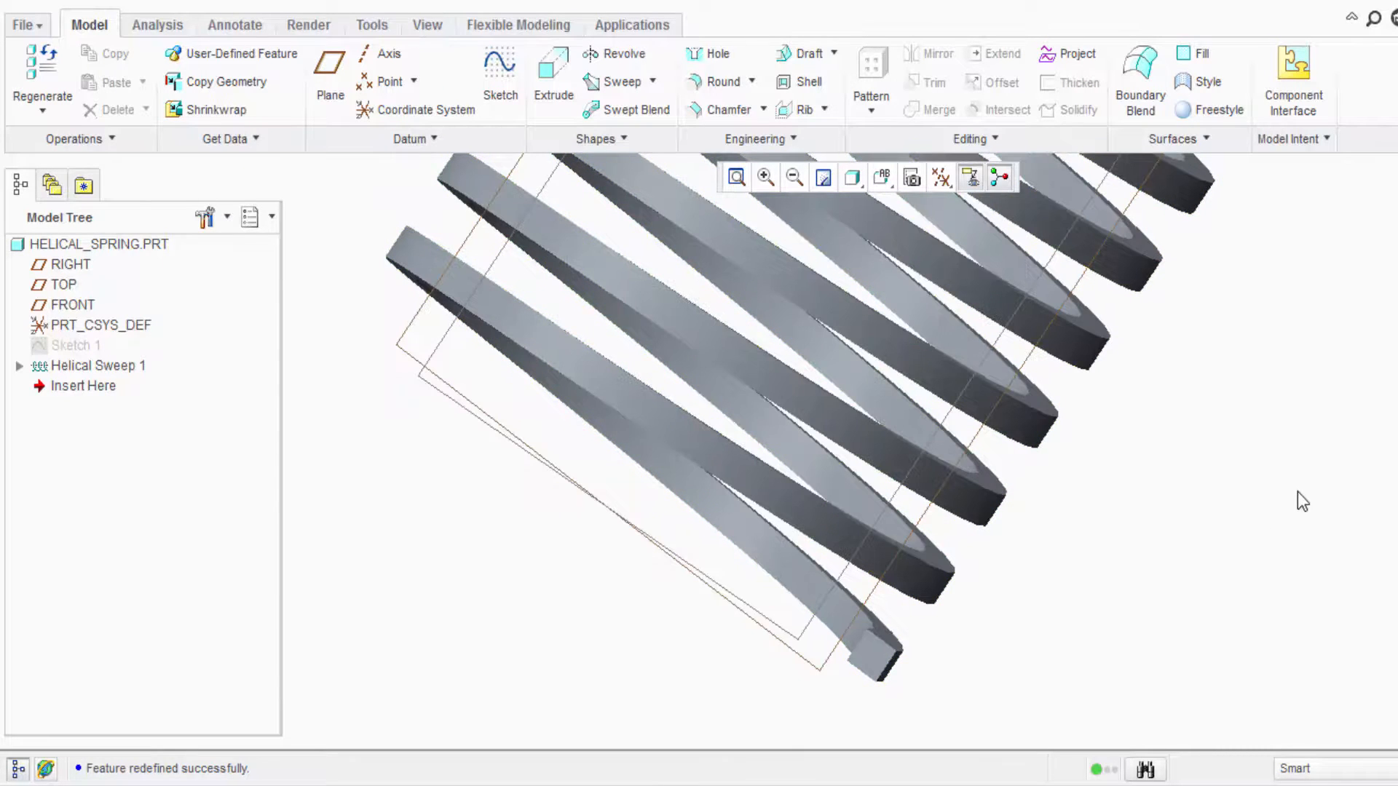
click(881, 176)
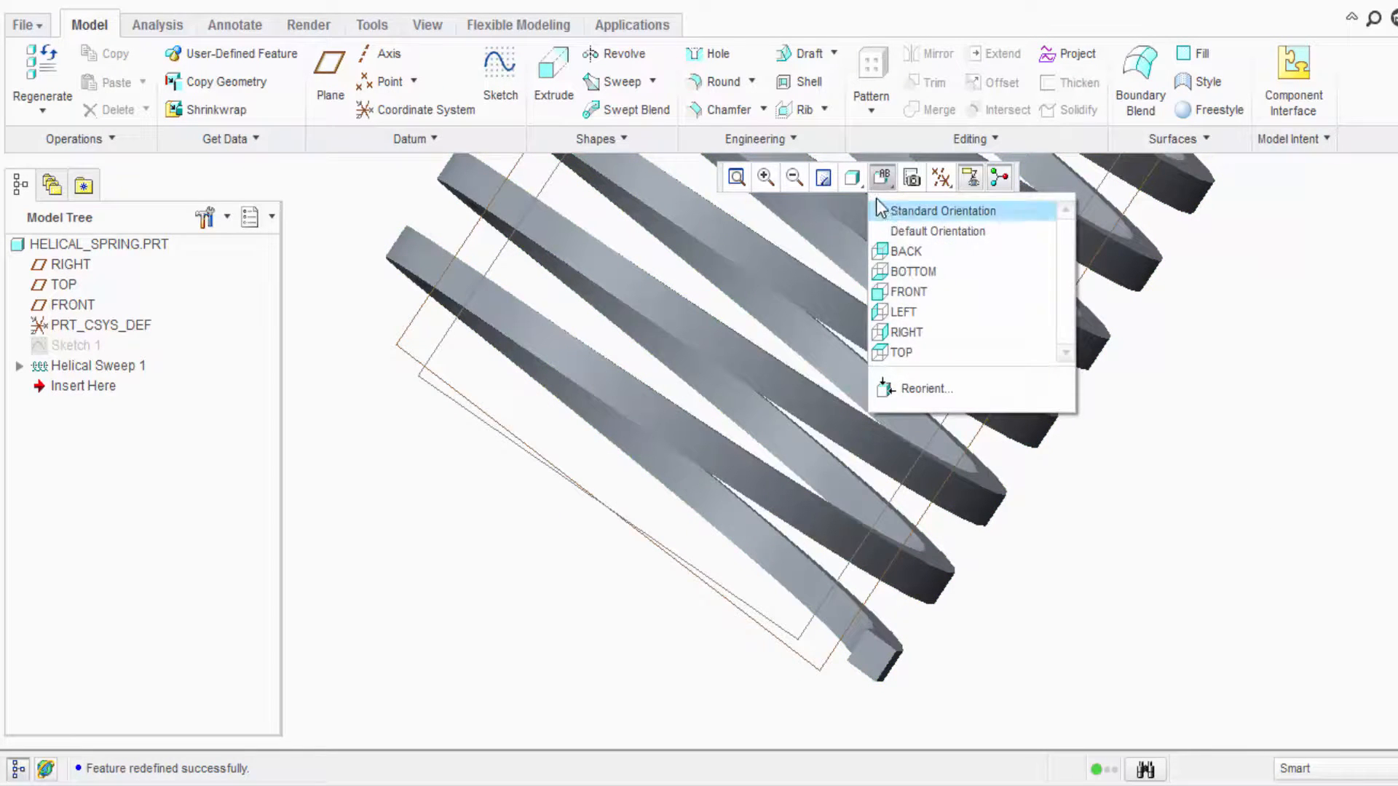
click(851, 177)
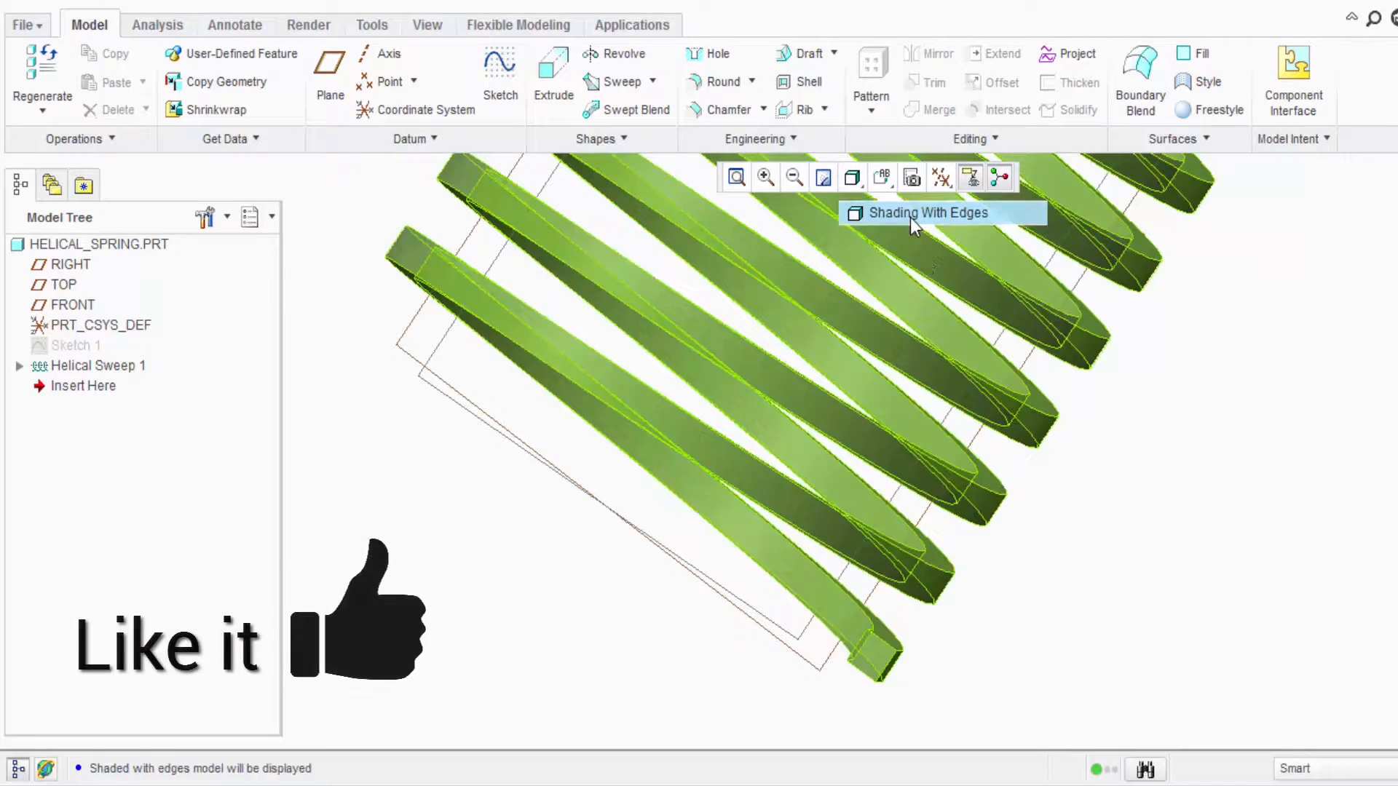